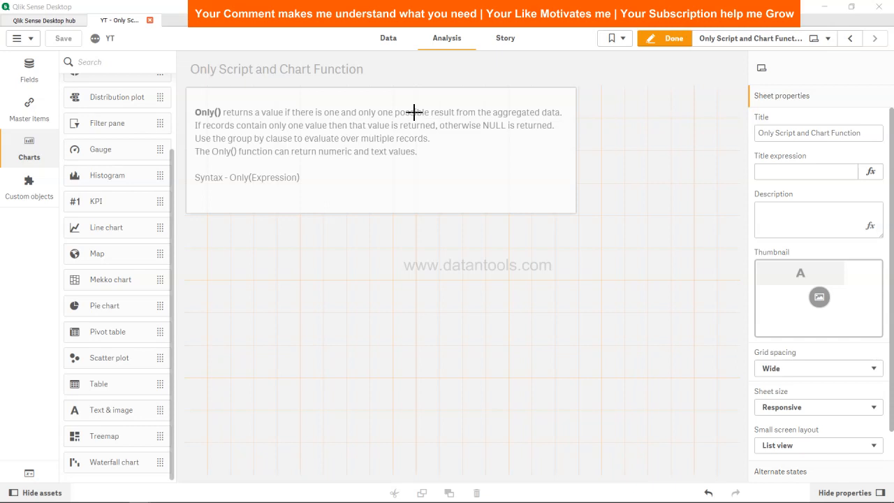
mouse_move(438, 181)
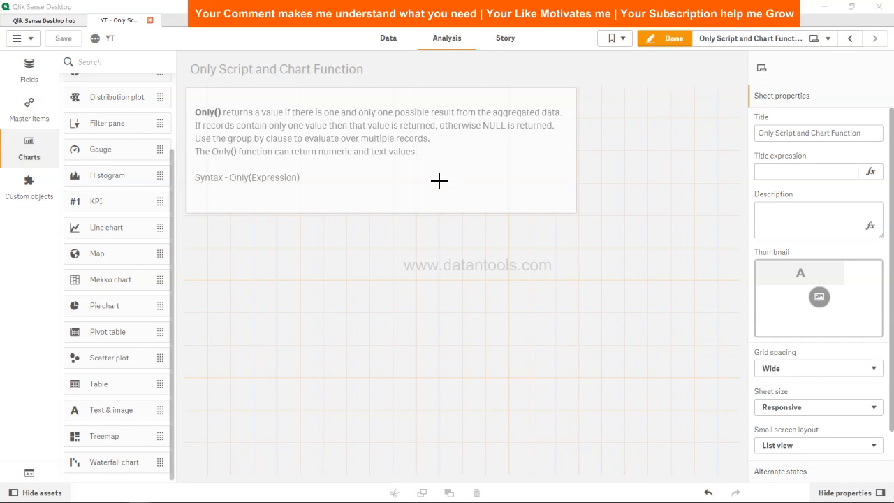
mouse_move(410, 179)
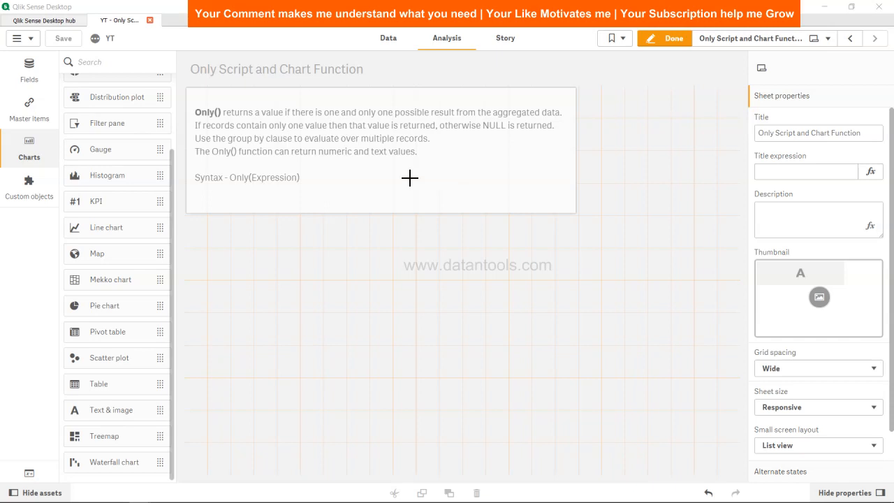
mouse_move(345, 167)
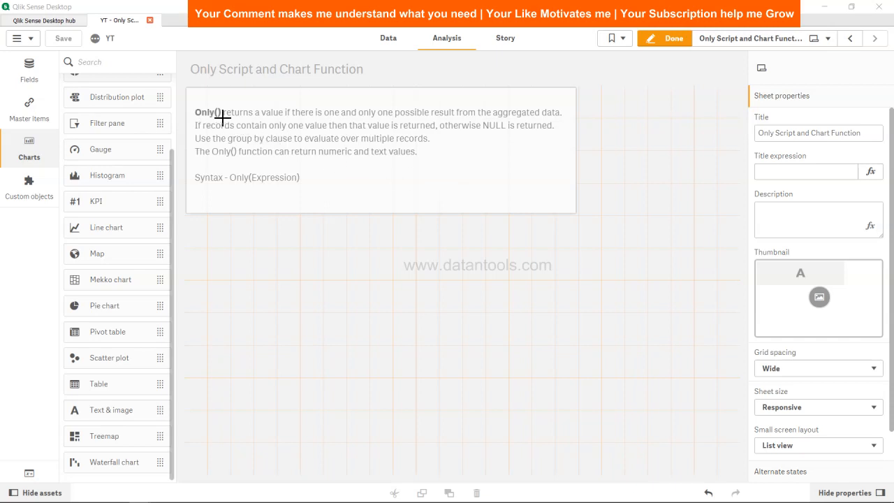
mouse_move(289, 119)
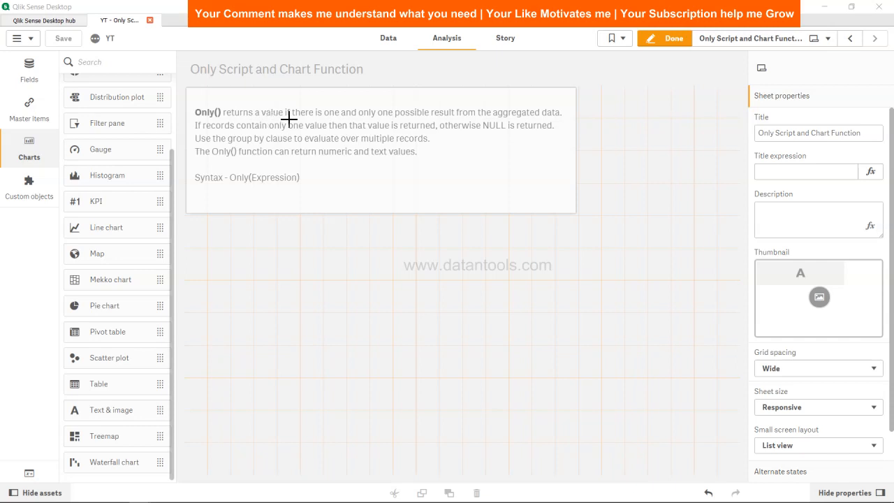
mouse_move(335, 120)
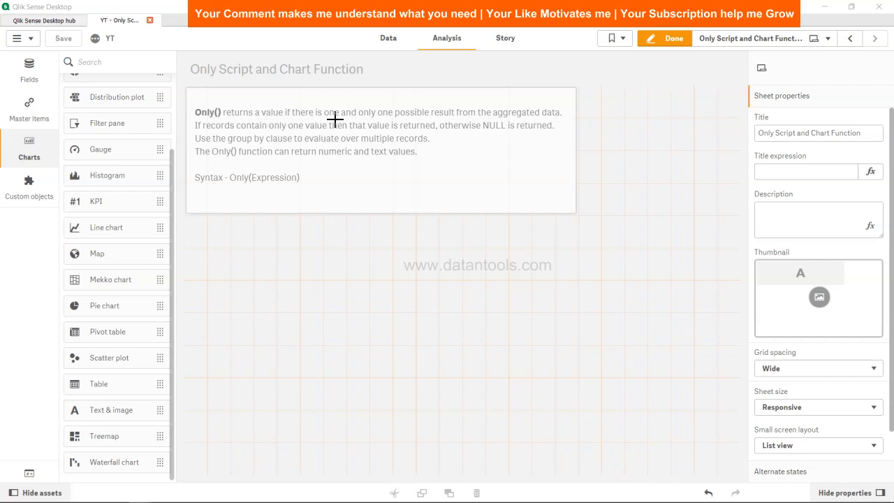
mouse_move(424, 120)
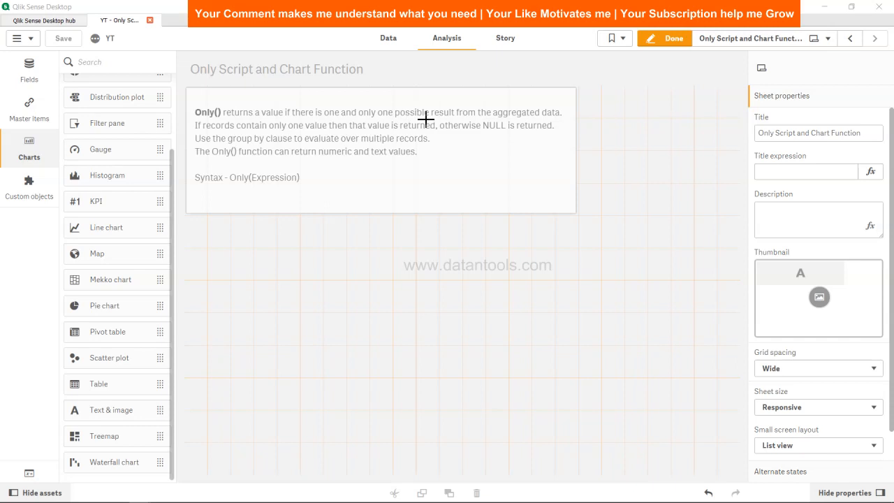
mouse_move(513, 119)
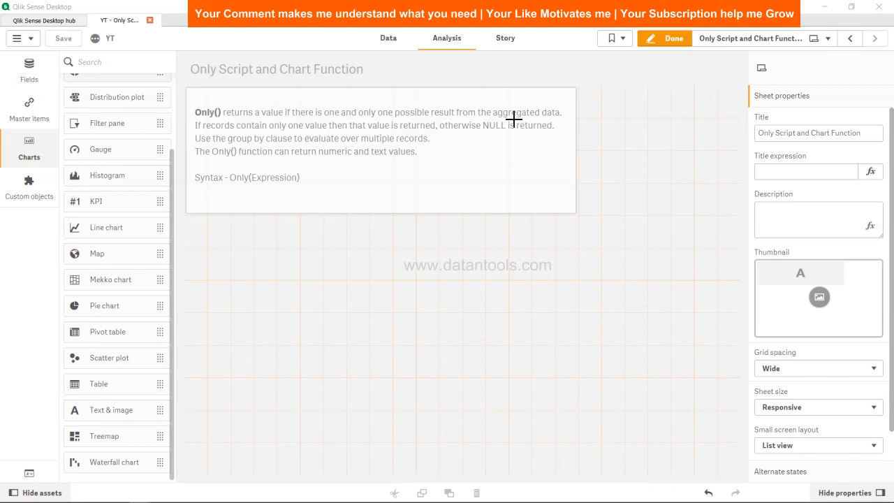
mouse_move(284, 129)
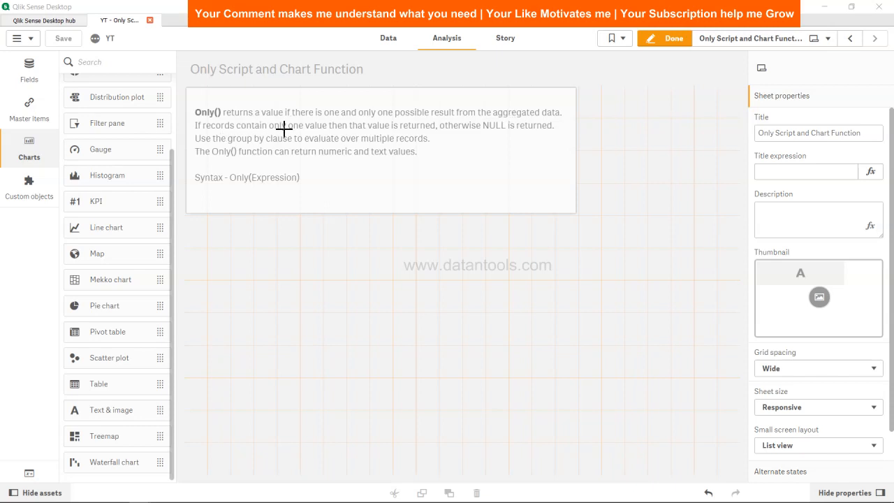
mouse_move(351, 130)
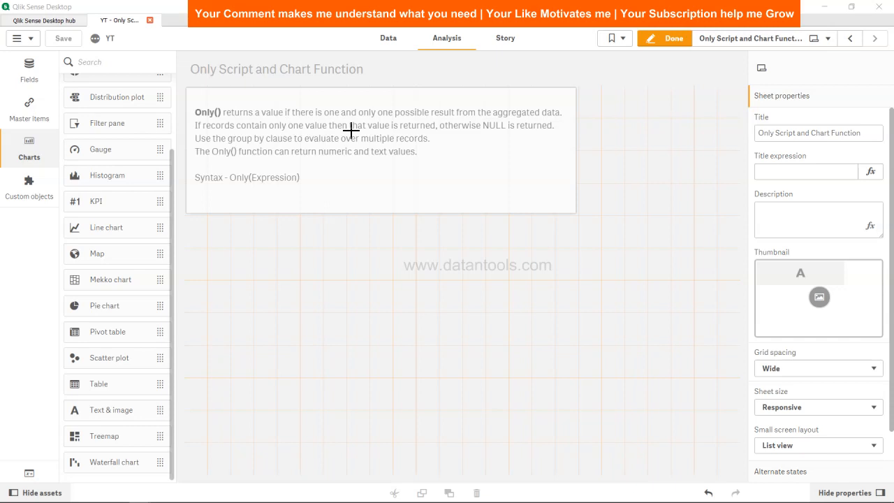
mouse_move(414, 131)
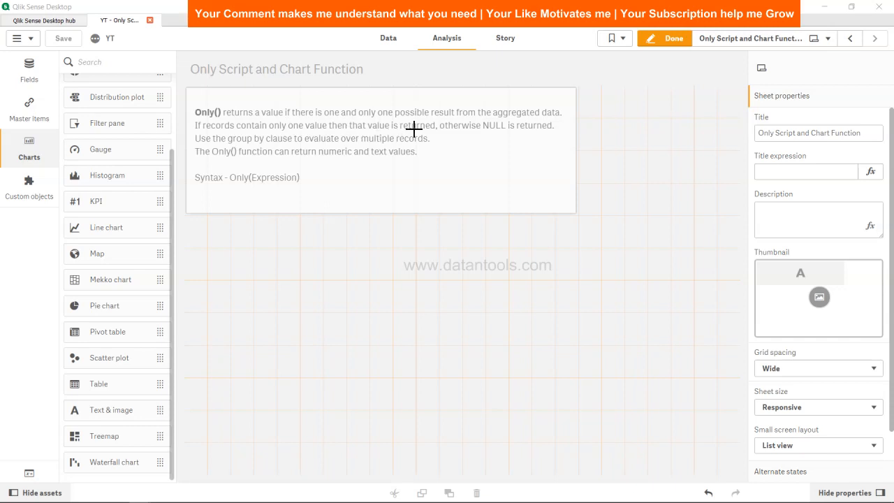
mouse_move(445, 133)
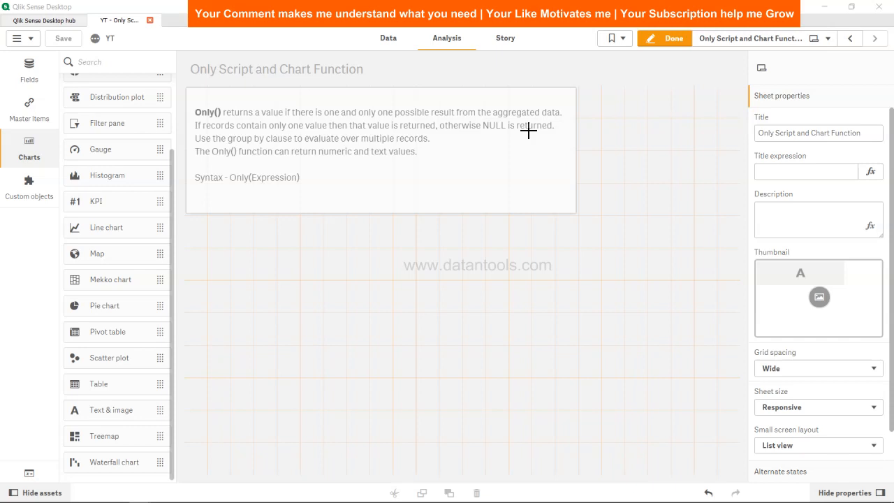
mouse_move(227, 152)
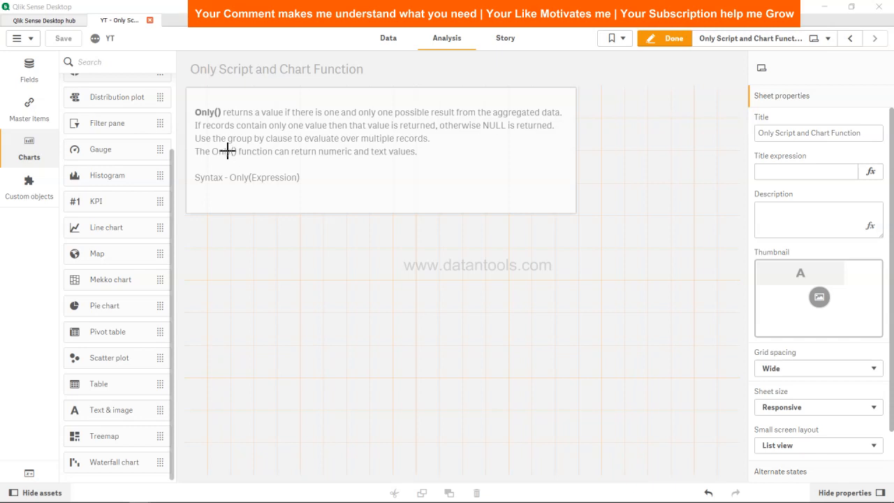
mouse_move(347, 147)
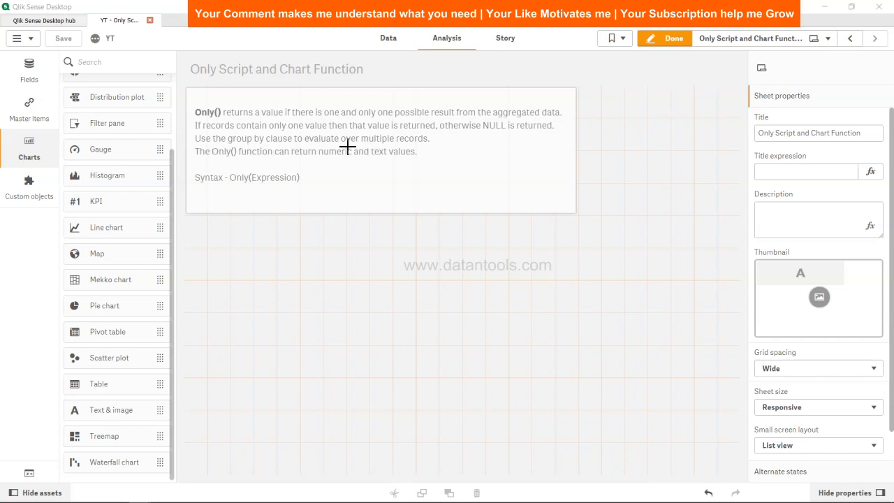
mouse_move(431, 147)
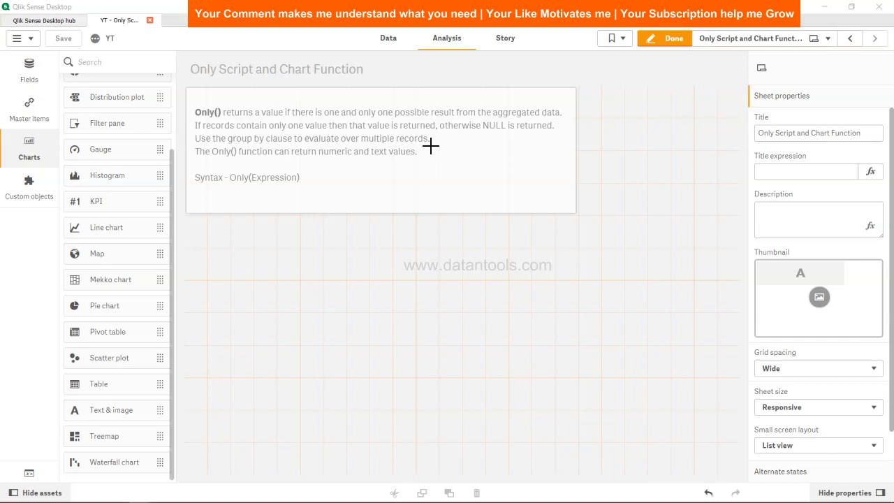
mouse_move(319, 159)
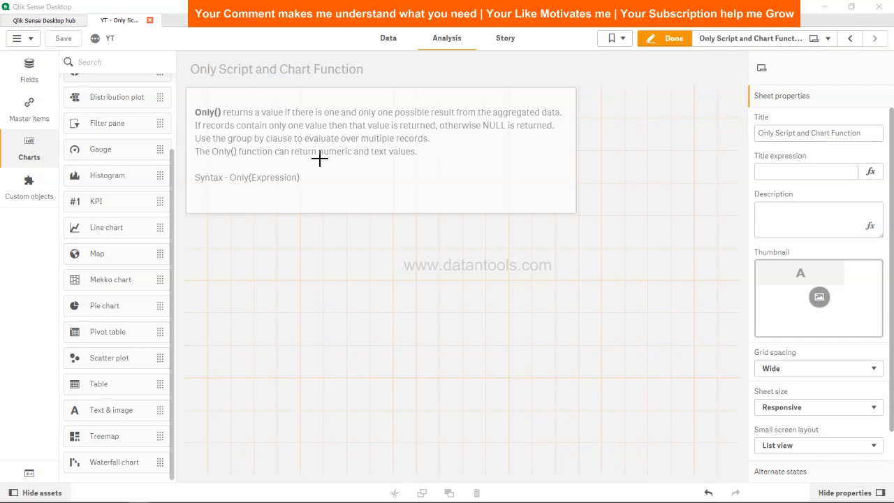
mouse_move(384, 160)
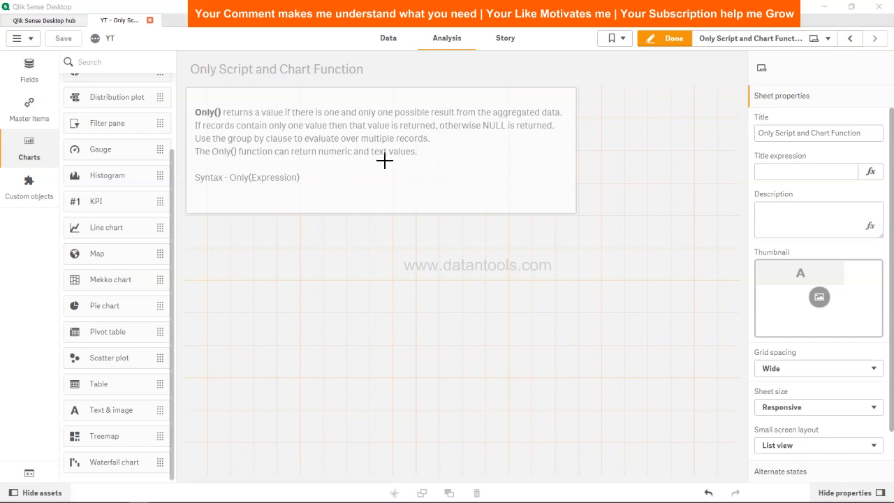
mouse_move(393, 132)
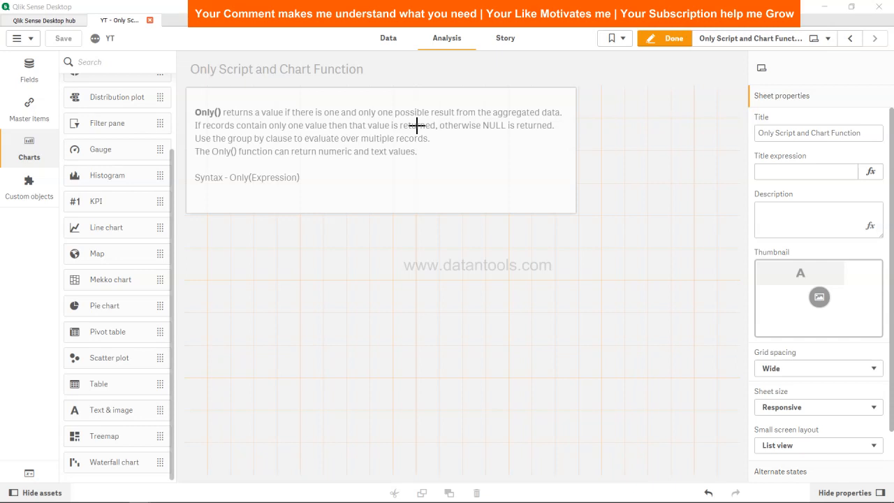
Switch to the Data load editor to view the inline Temp LOAD script
left_click(388, 37)
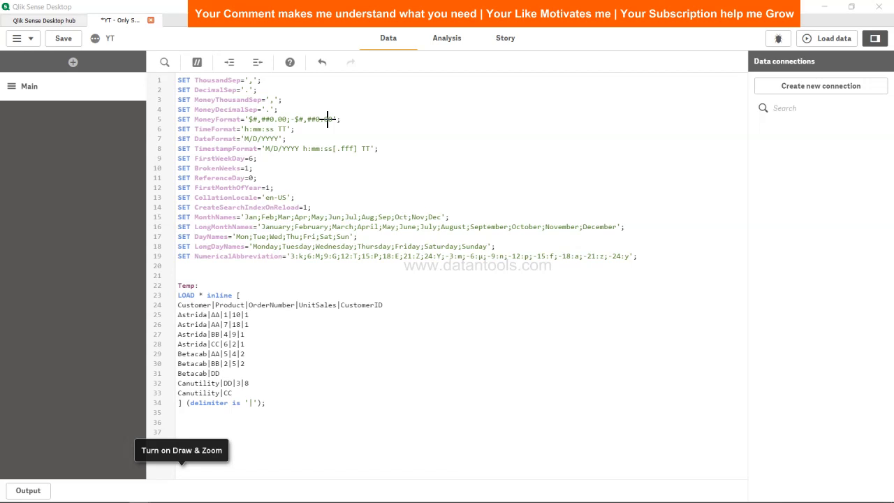
mouse_move(262, 386)
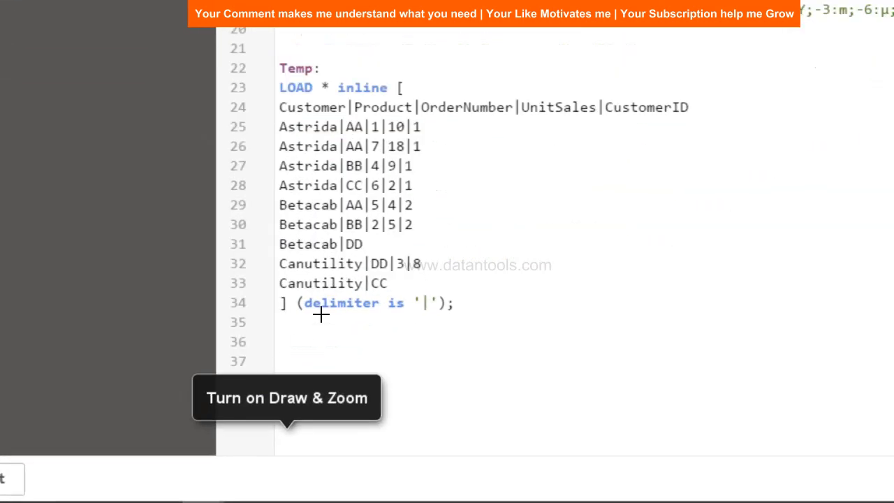
mouse_move(363, 165)
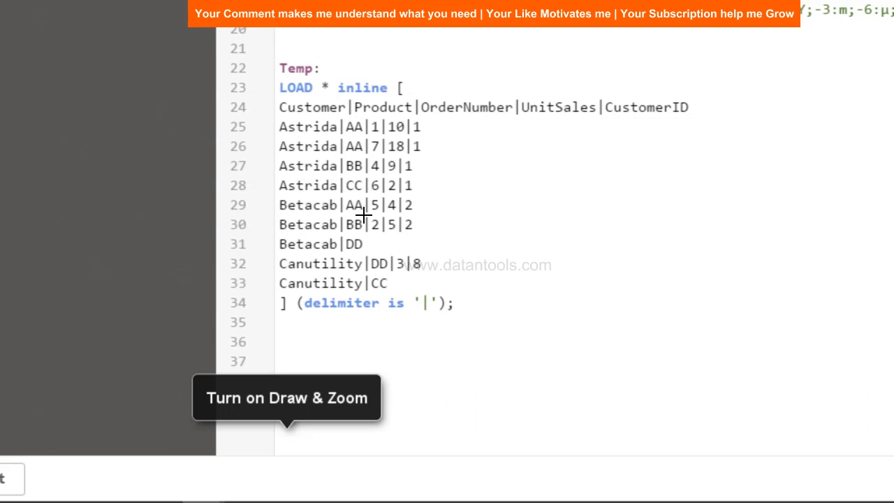
mouse_move(356, 128)
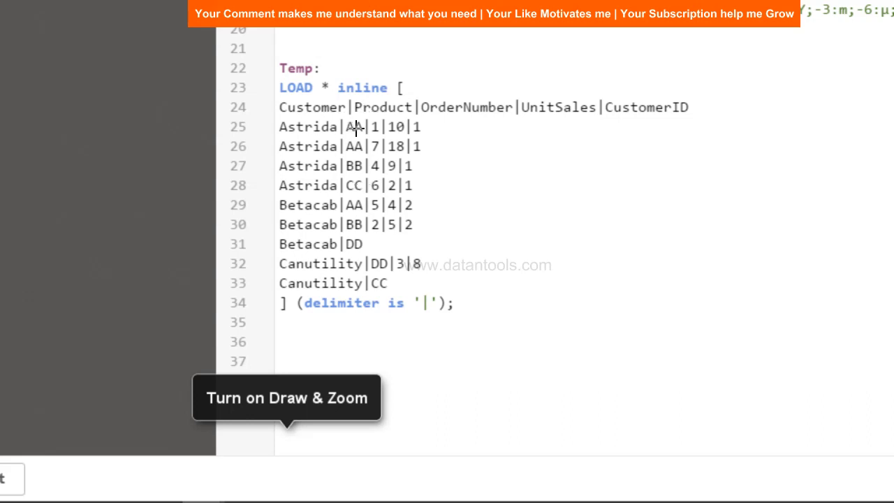
mouse_move(298, 147)
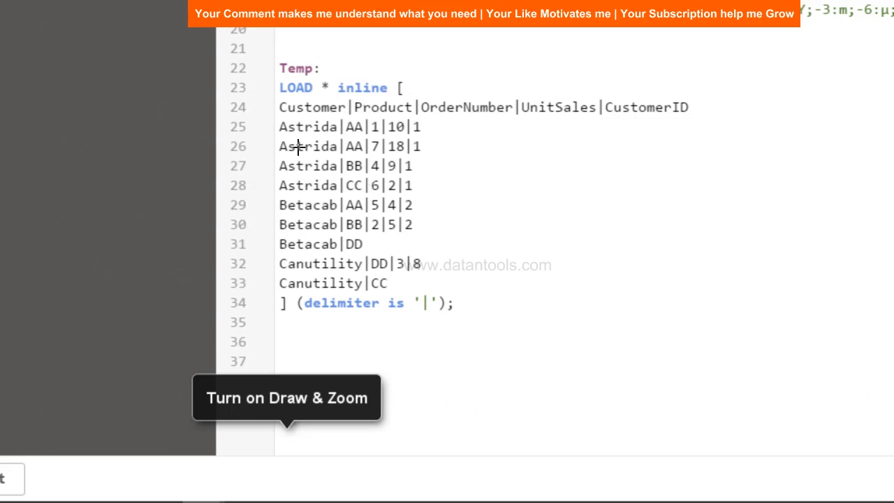
mouse_move(398, 102)
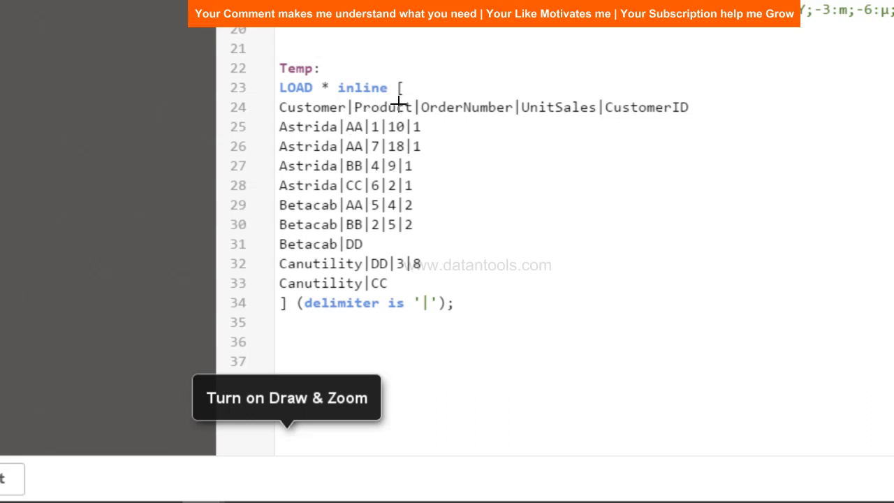
mouse_move(358, 215)
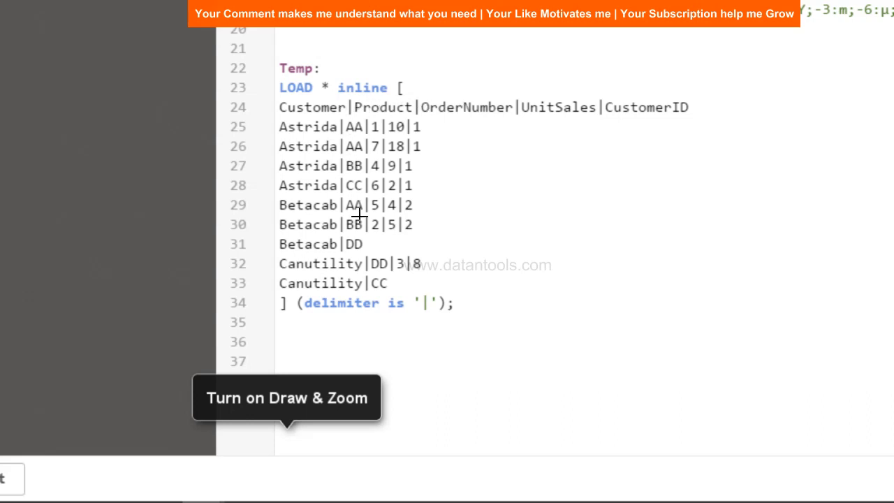
mouse_move(375, 211)
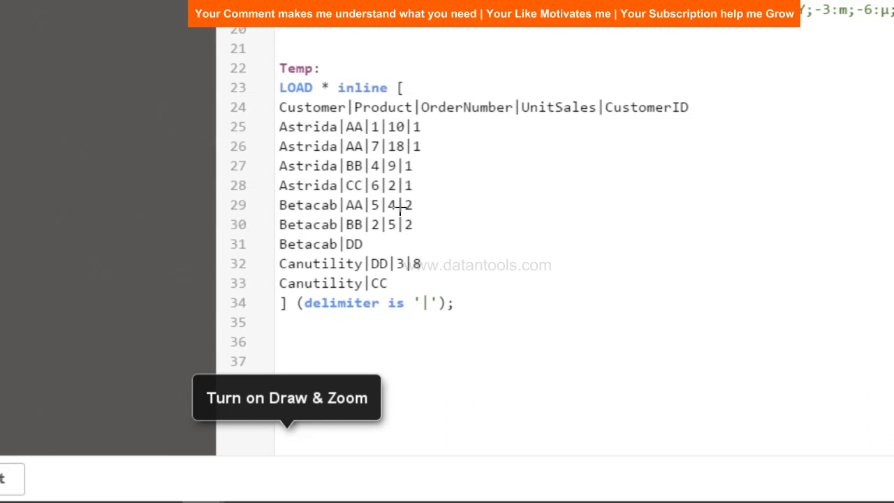
mouse_move(419, 155)
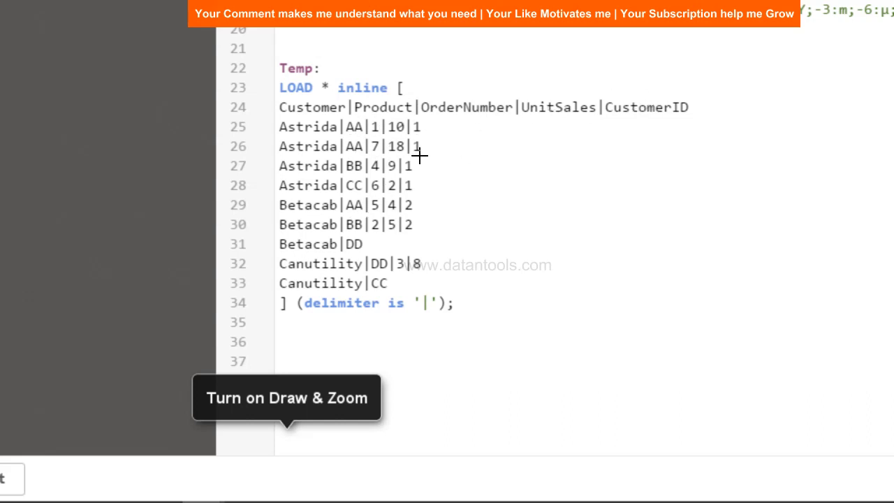
mouse_move(289, 245)
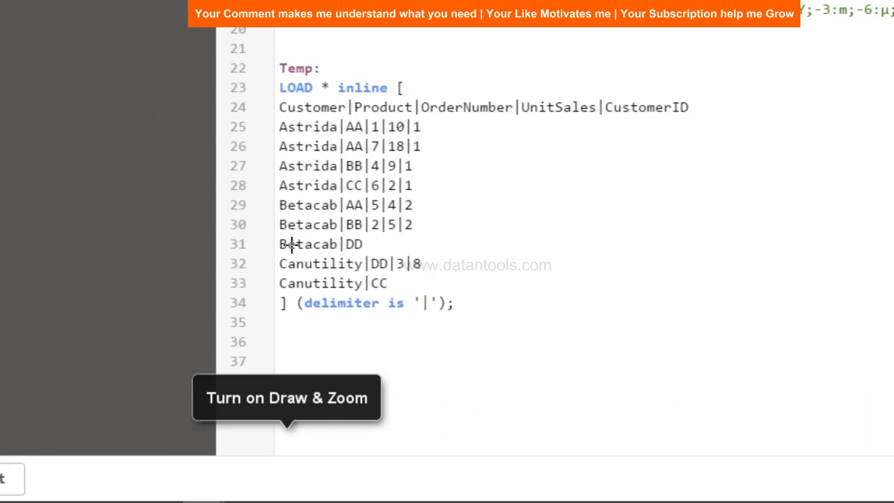
mouse_move(279, 173)
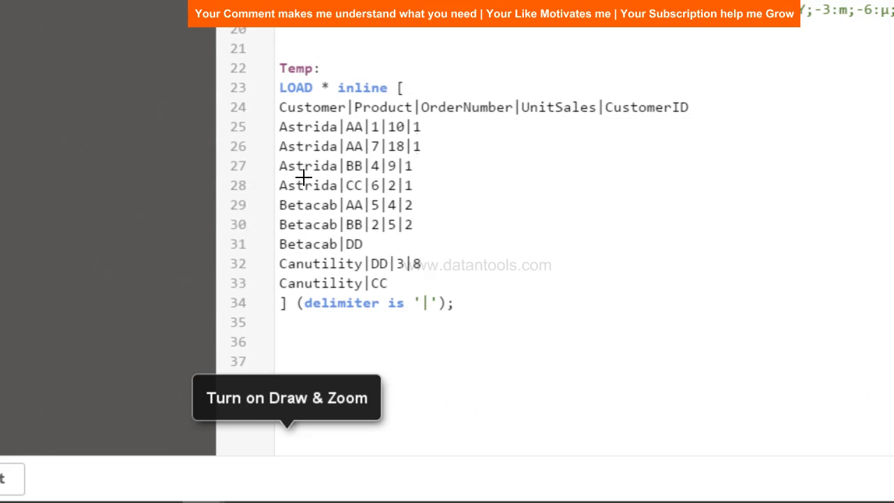
mouse_move(293, 232)
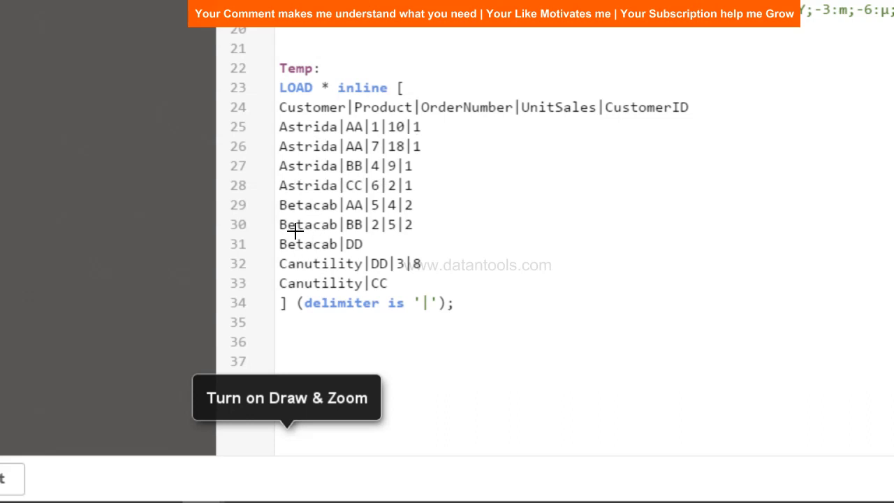
mouse_move(361, 242)
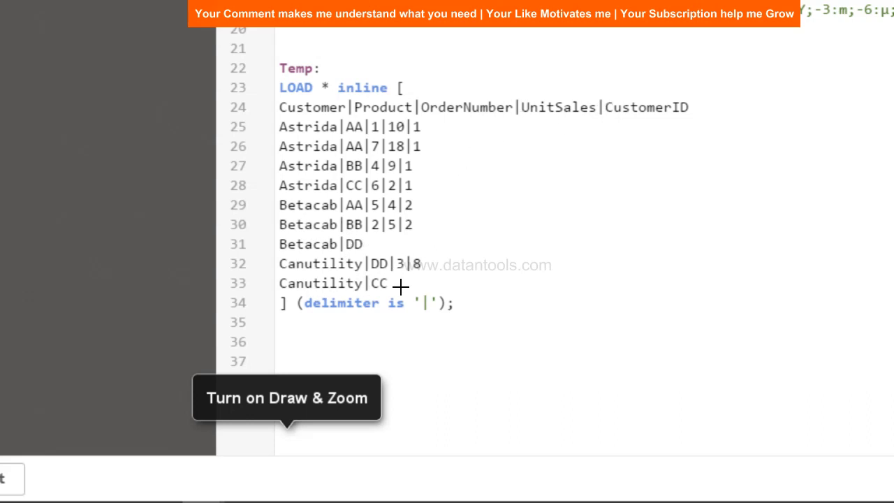
mouse_move(421, 285)
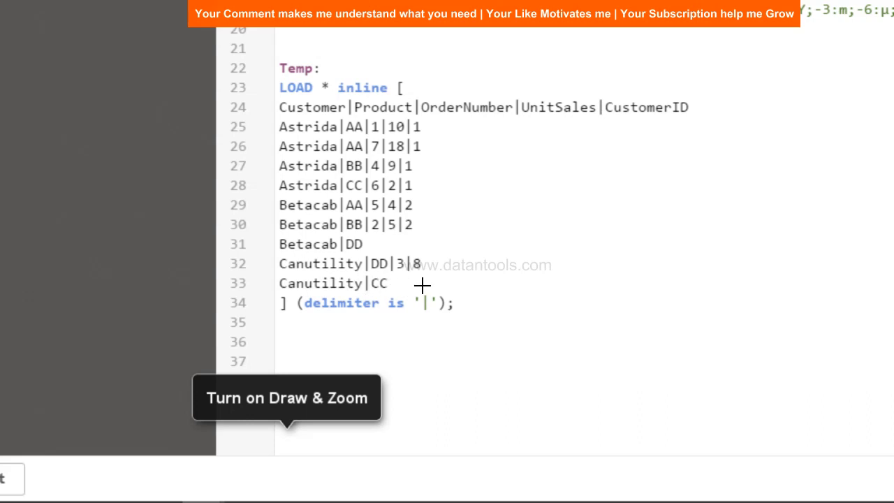
mouse_move(417, 264)
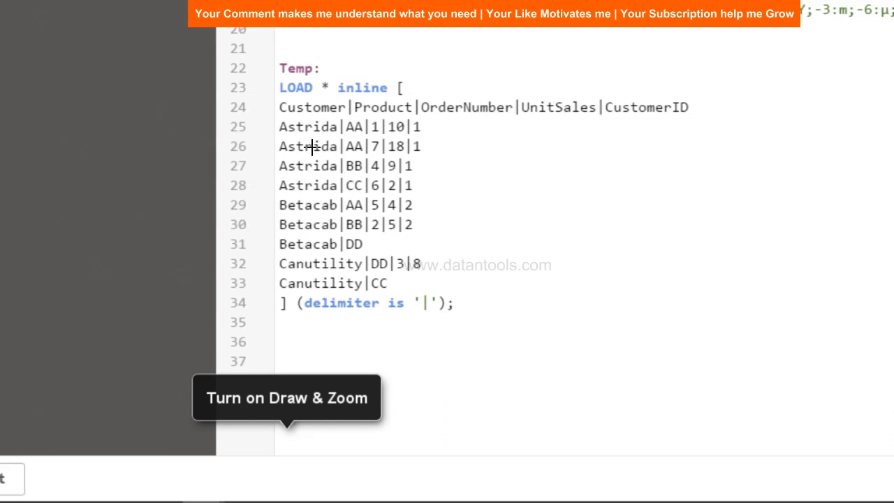
mouse_move(353, 147)
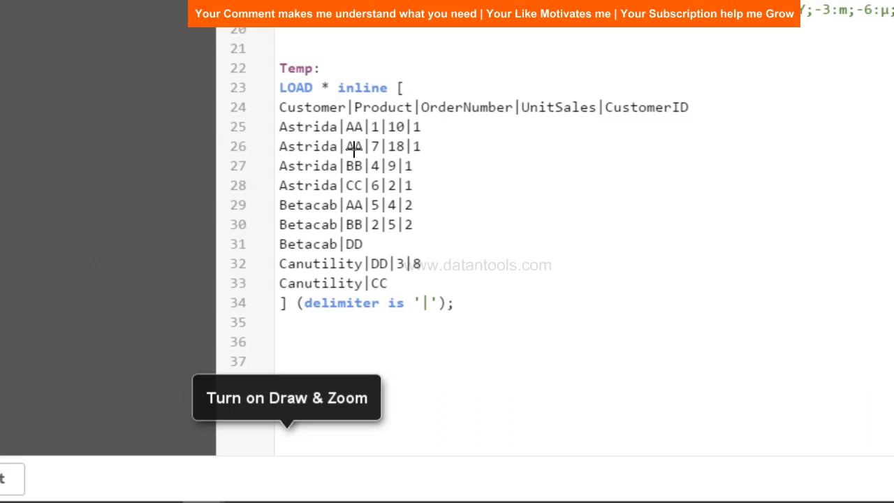
scroll("up", 3)
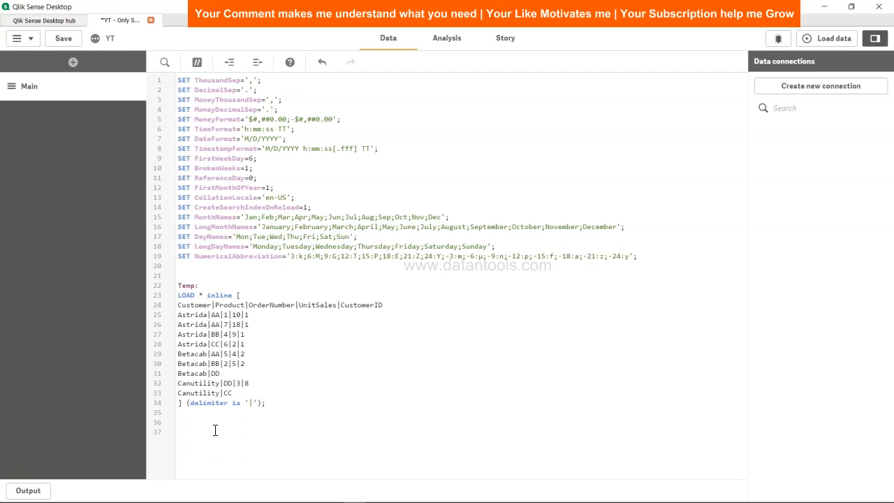
Write 'Only: Load Customer, Only(CustomerID) as Complete_Rec Resident Temp Group By Customer;'
type("Only")
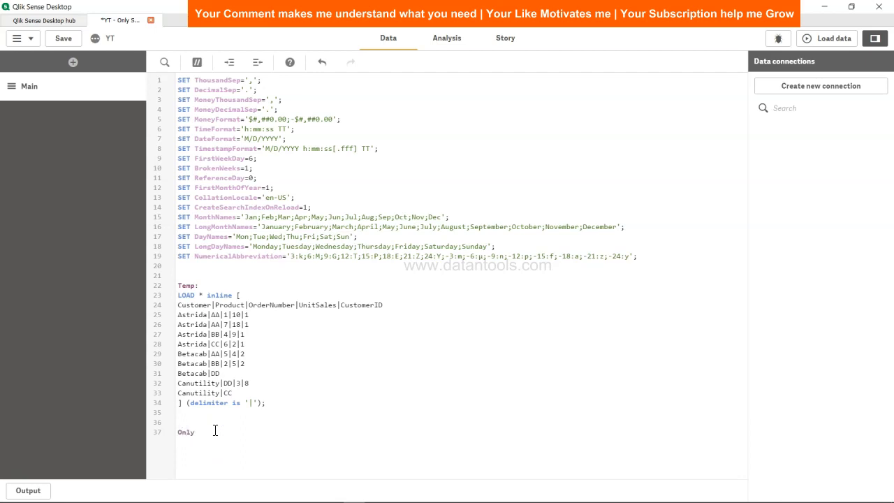
type(":")
type("Load Customer,")
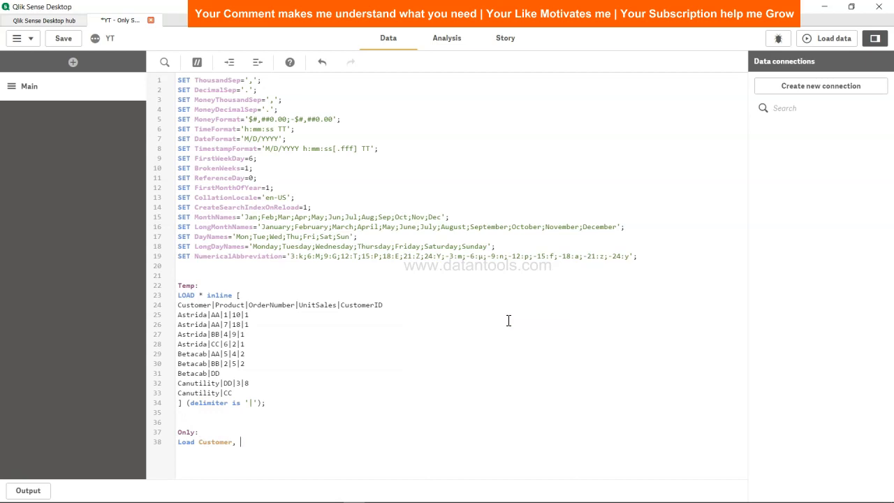
type("Only(CustomerID")
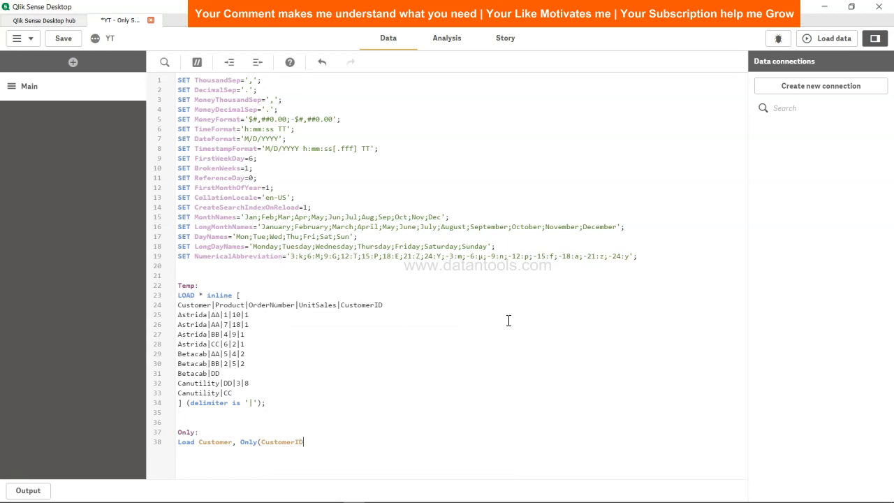
type("(")
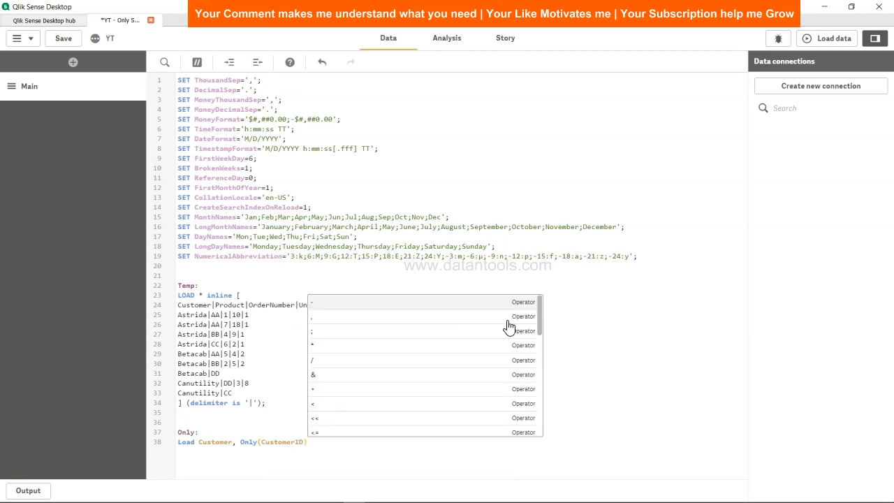
mouse_move(425, 359)
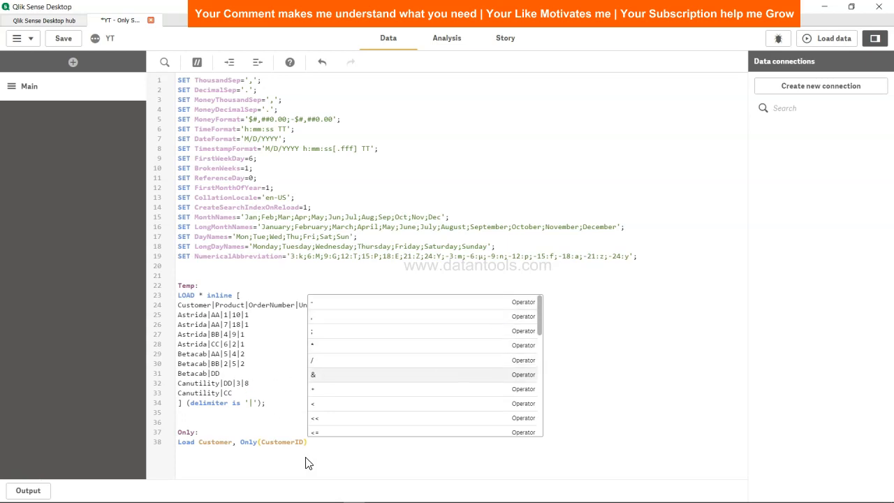
type("as")
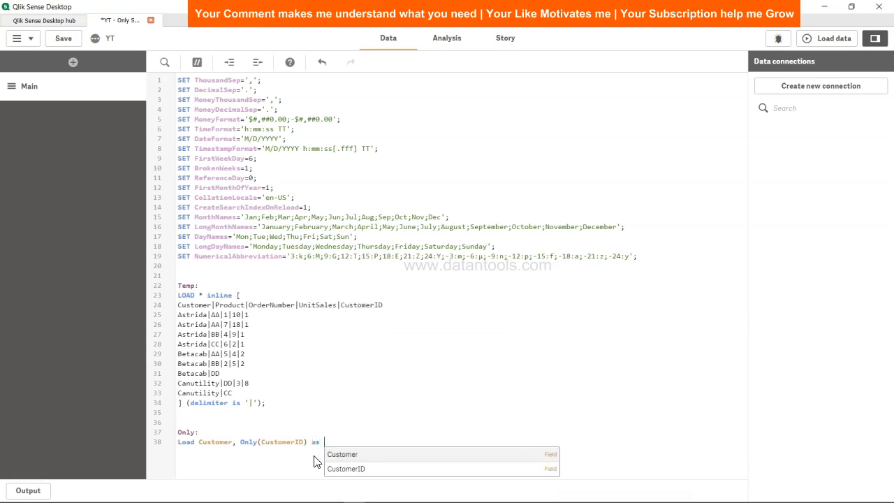
type("Con")
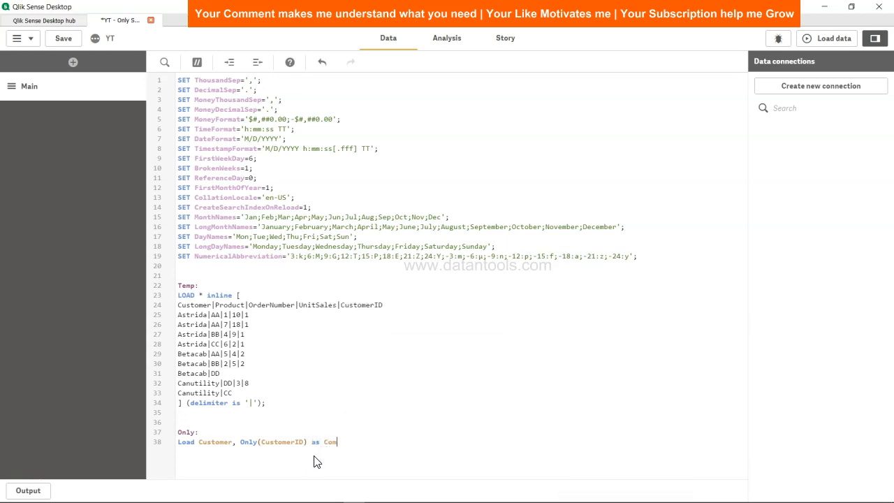
type("plete_id")
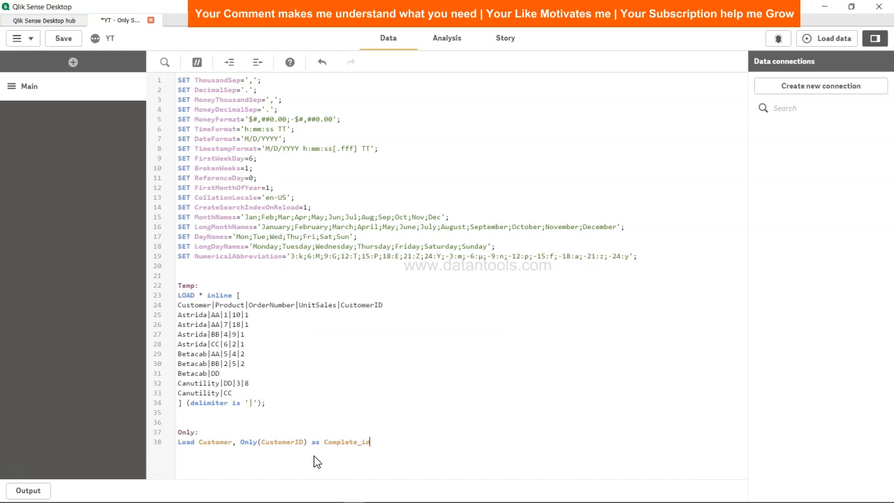
type("Rec")
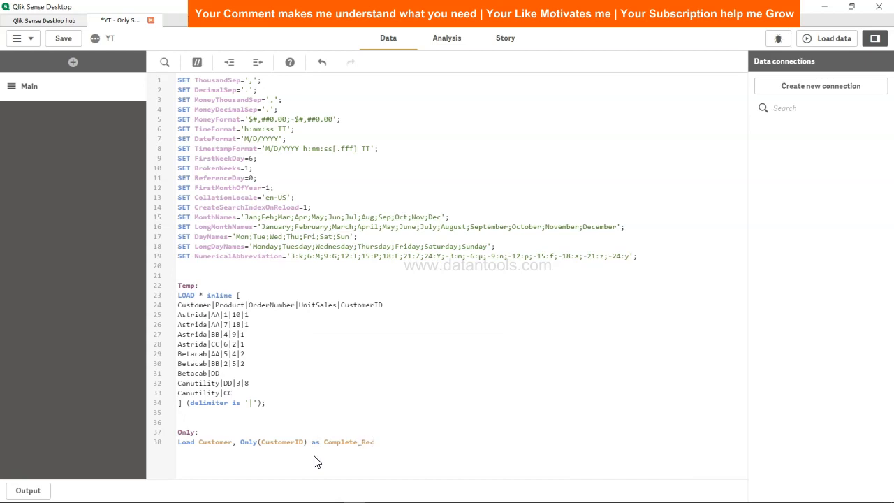
type("Resident Temp")
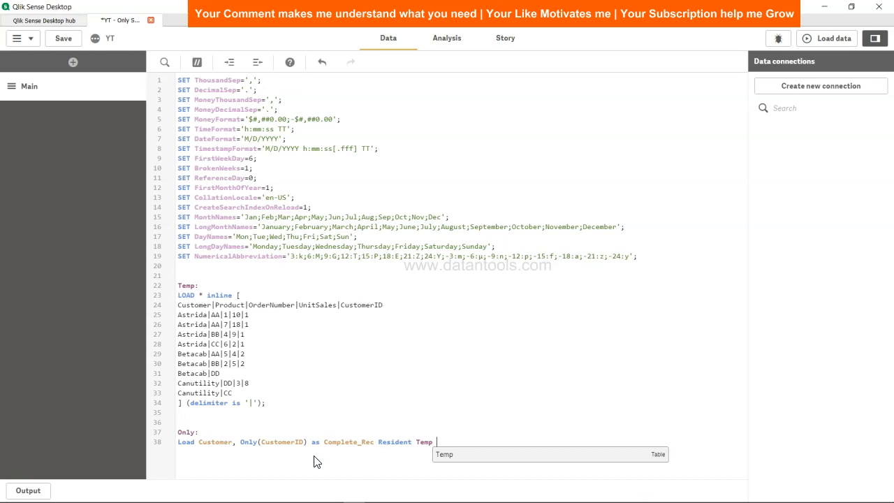
type("Group By")
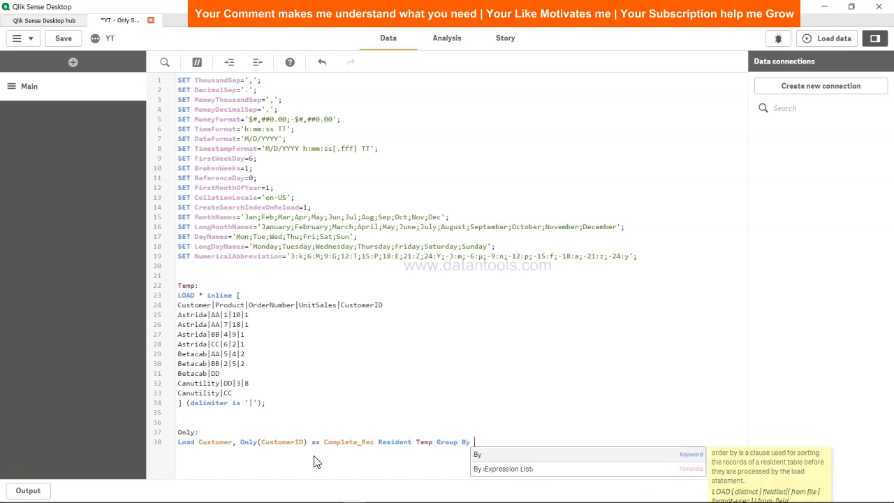
type("Customer;")
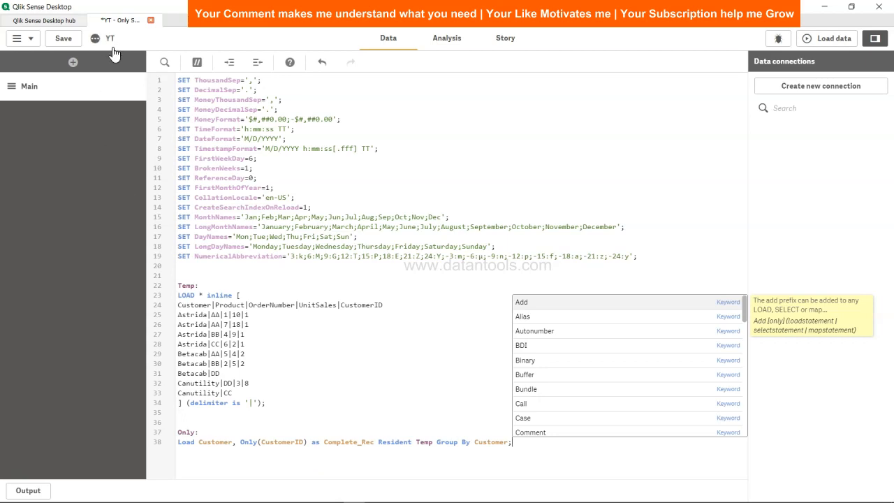
Save the app, reload data fetching 3 Only rows, and close the progress report
left_click(667, 107)
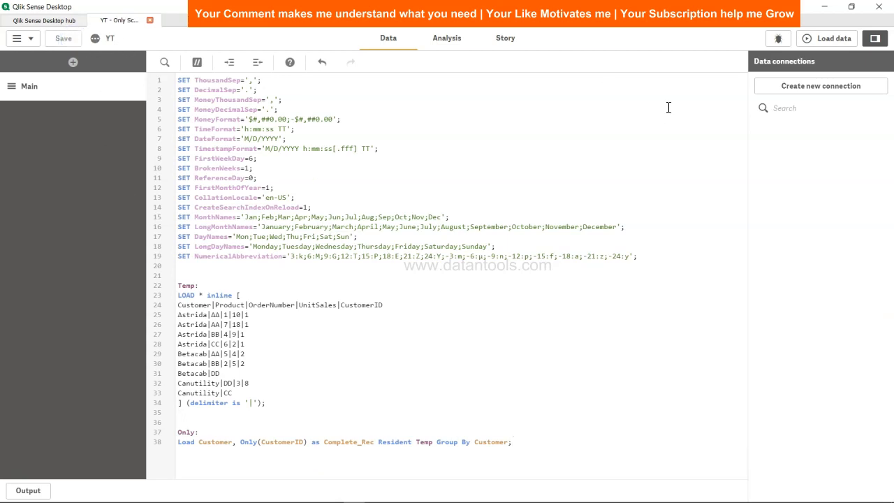
mouse_move(826, 38)
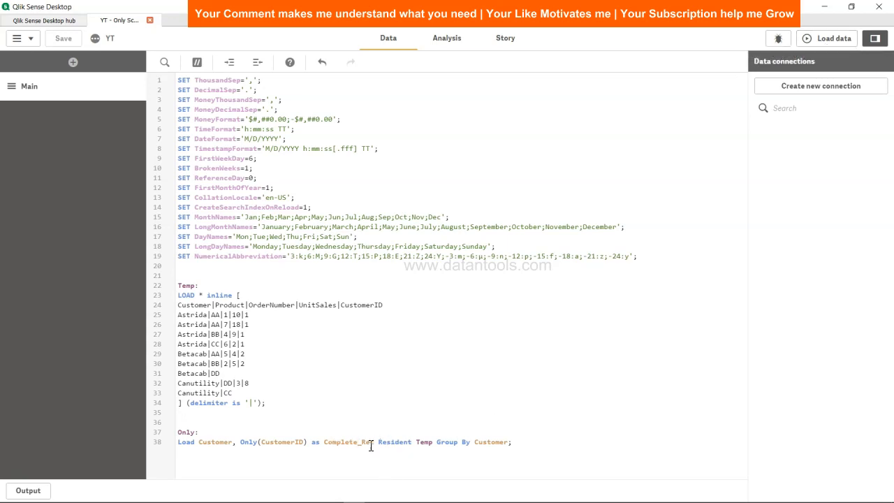
left_click(826, 38)
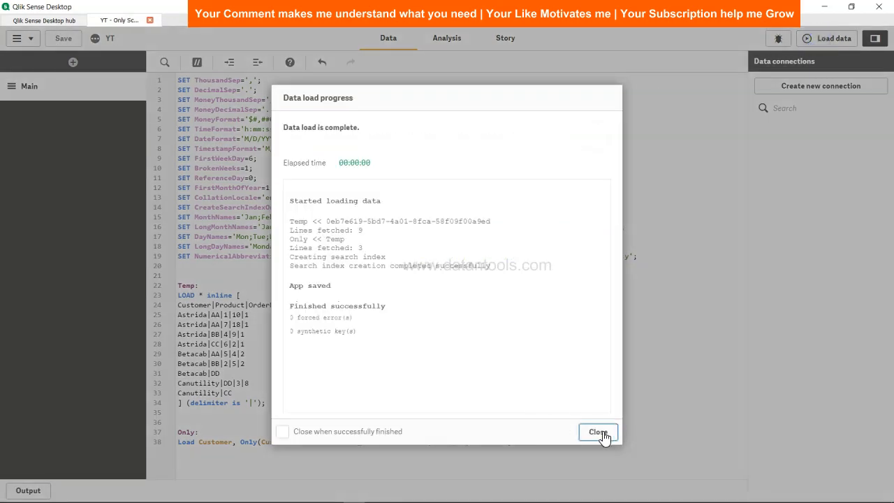
left_click(597, 431)
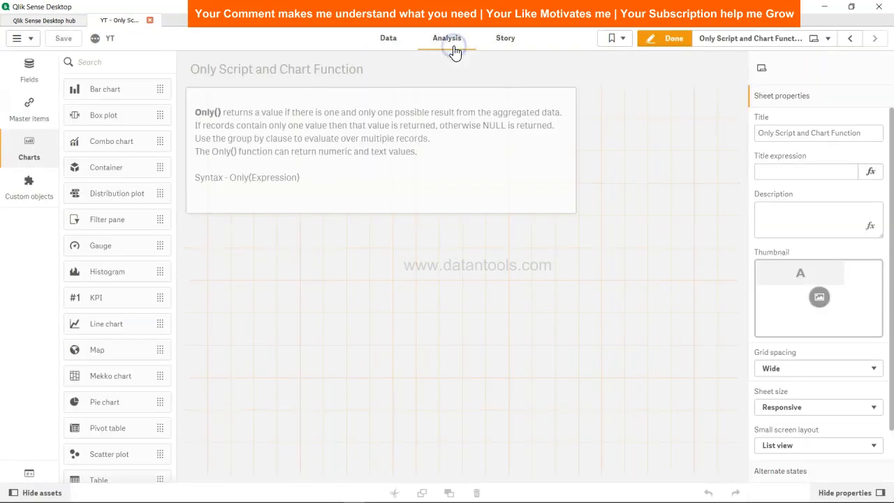
Build a table with Customer as first column and Complete_Rec as second
scroll("down", 3)
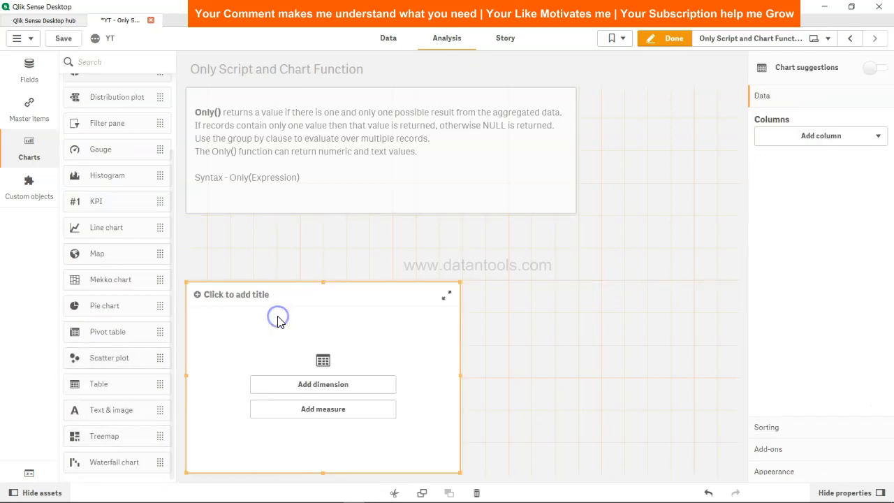
left_click(322, 384)
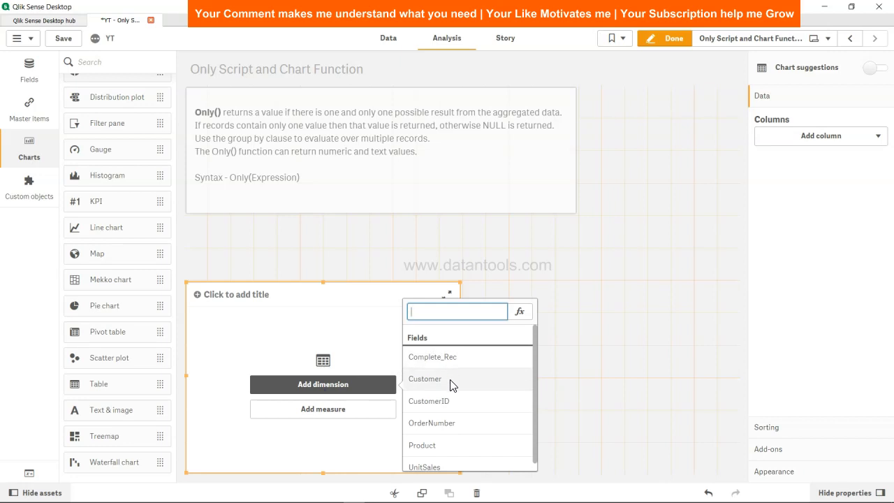
left_click(424, 377)
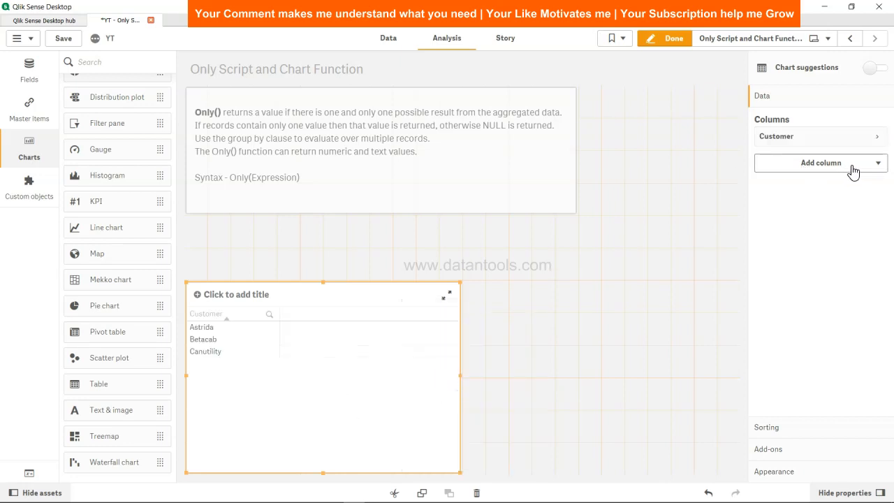
left_click(820, 162)
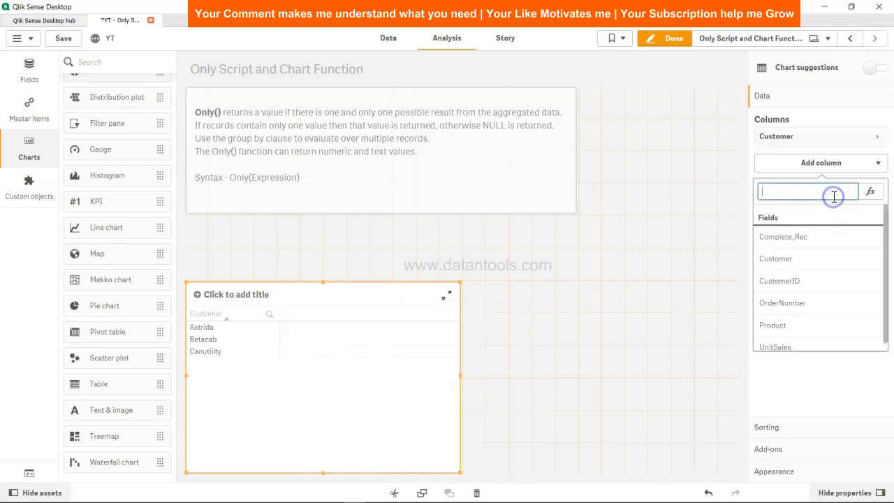
left_click(783, 236)
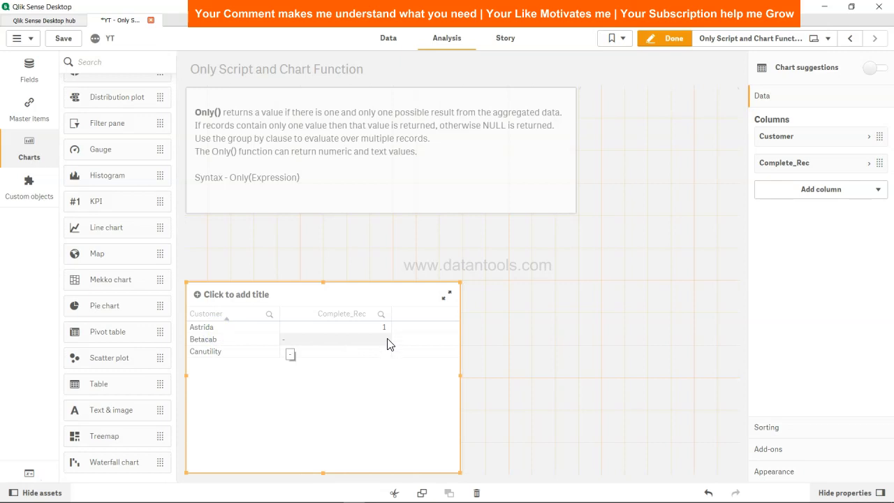
mouse_move(372, 332)
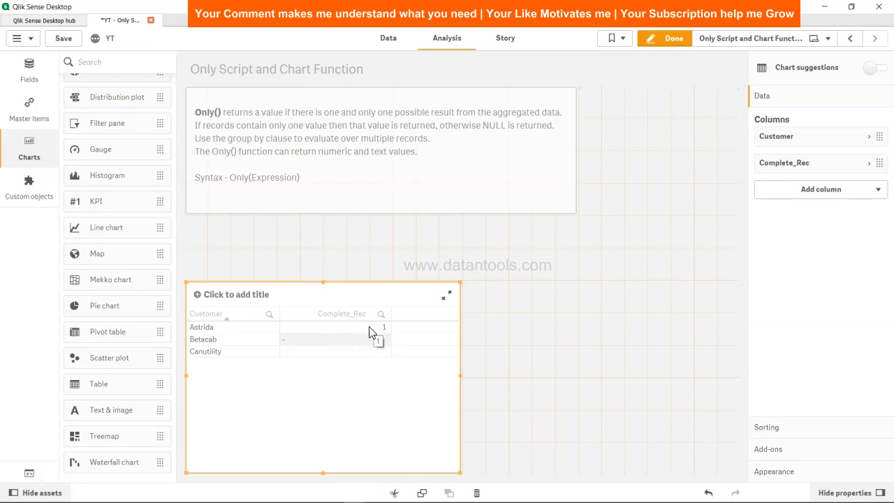
mouse_move(212, 335)
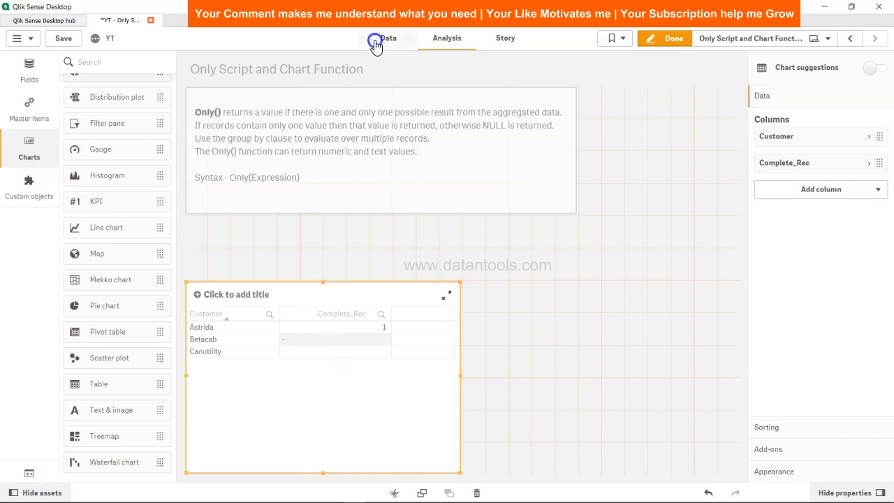
In the load script, highlight Astrida's and Betacab's inline rows to compare CustomerIDs
left_click(387, 38)
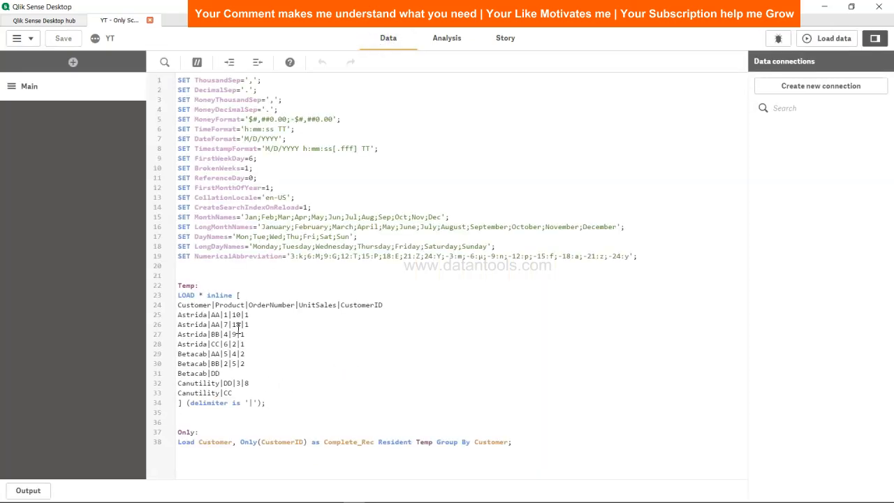
left_click(246, 343)
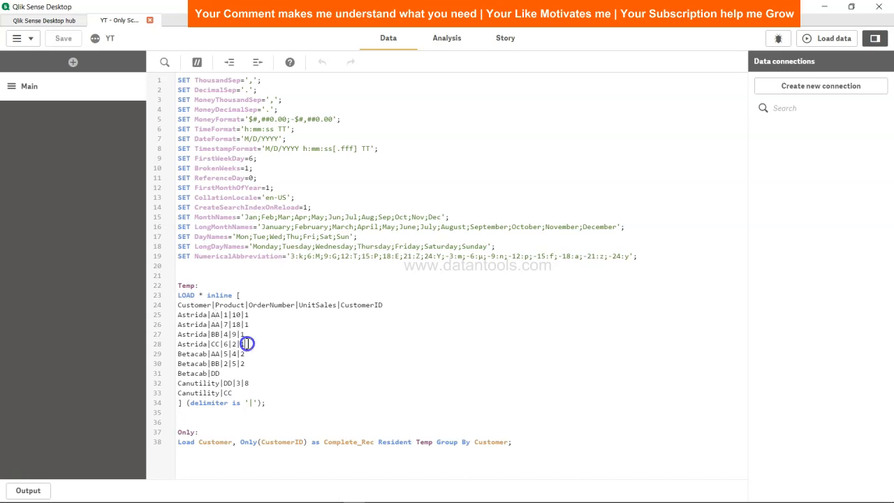
left_click_drag(246, 342, 178, 314)
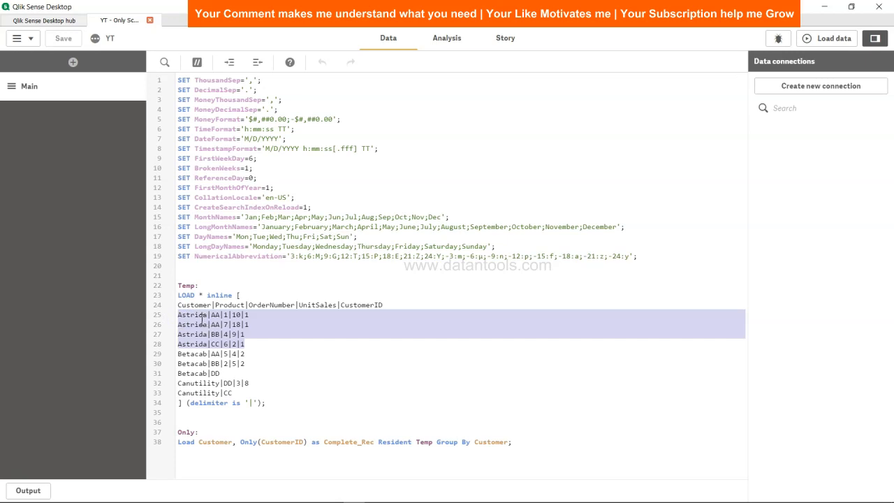
left_click(207, 372)
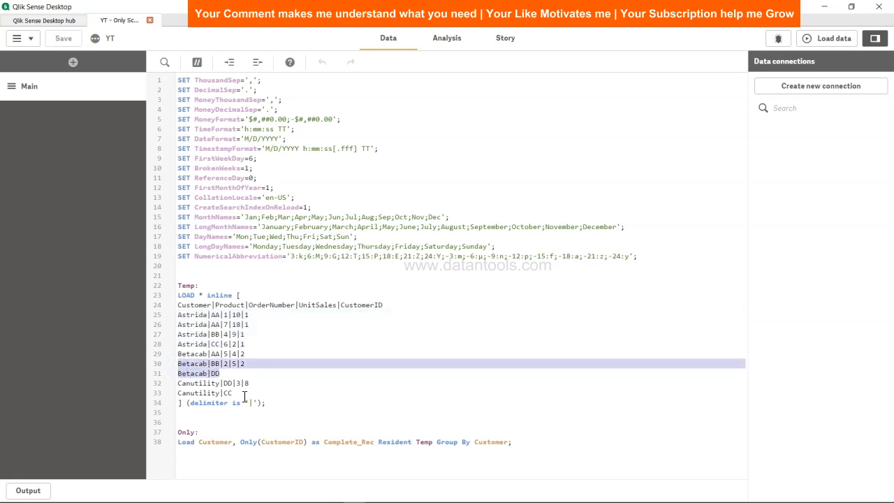
left_click(176, 383)
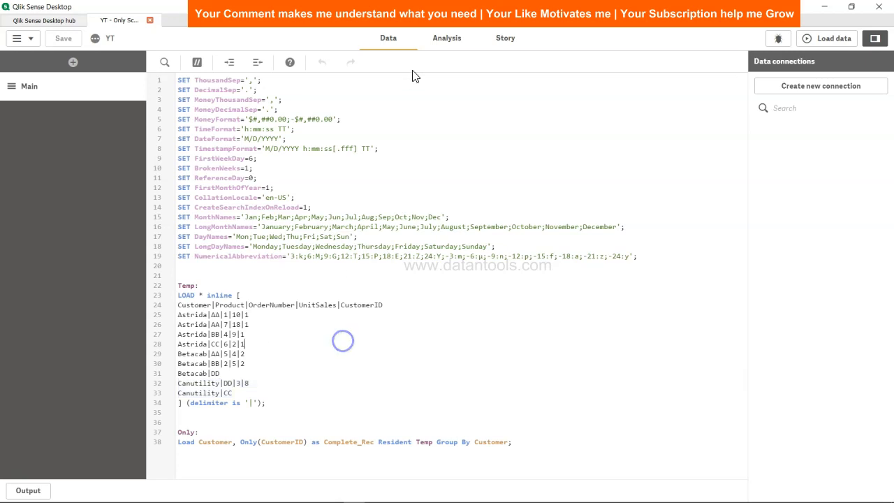
Return to the sheet and delete the table's Complete_Rec column
left_click(446, 37)
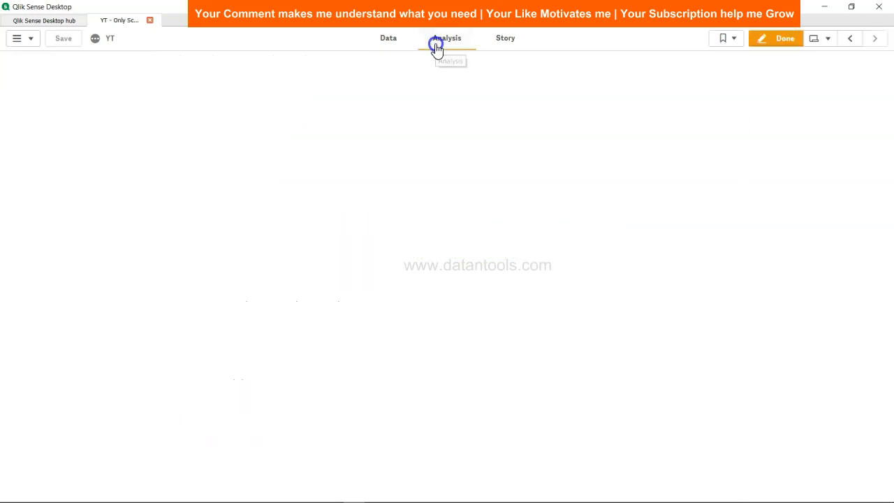
left_click(447, 38)
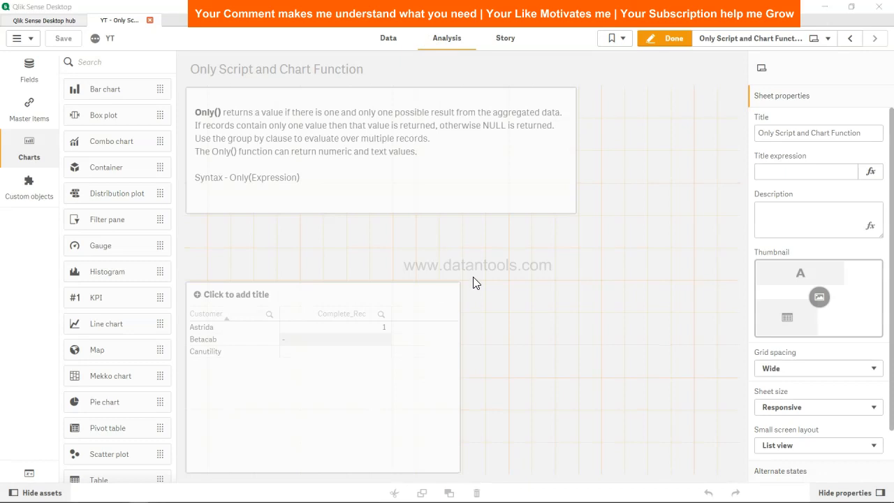
mouse_move(730, 253)
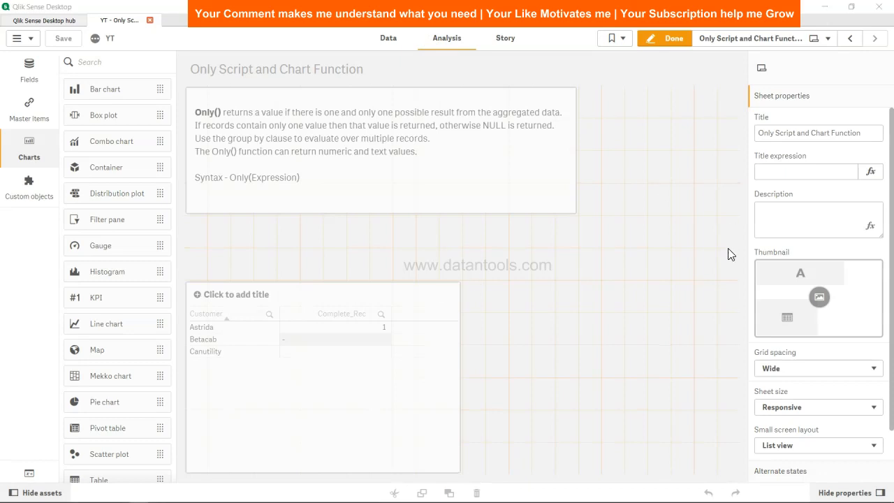
scroll("down", 3)
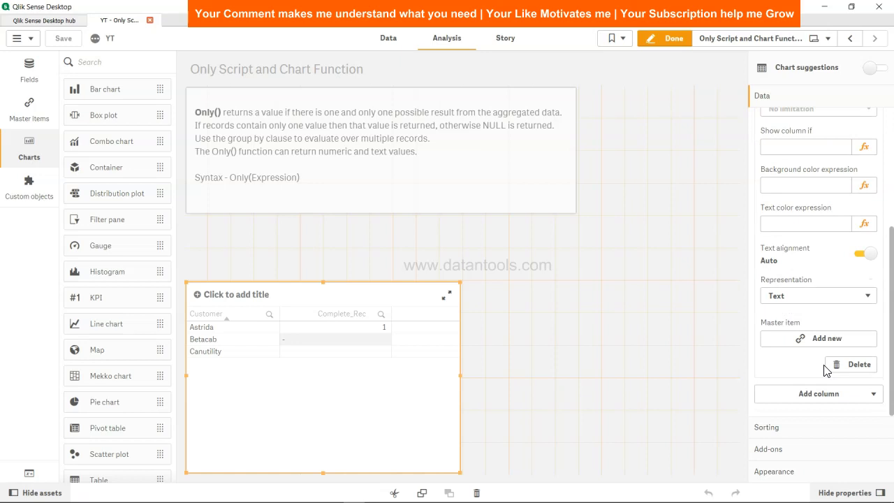
left_click(849, 364)
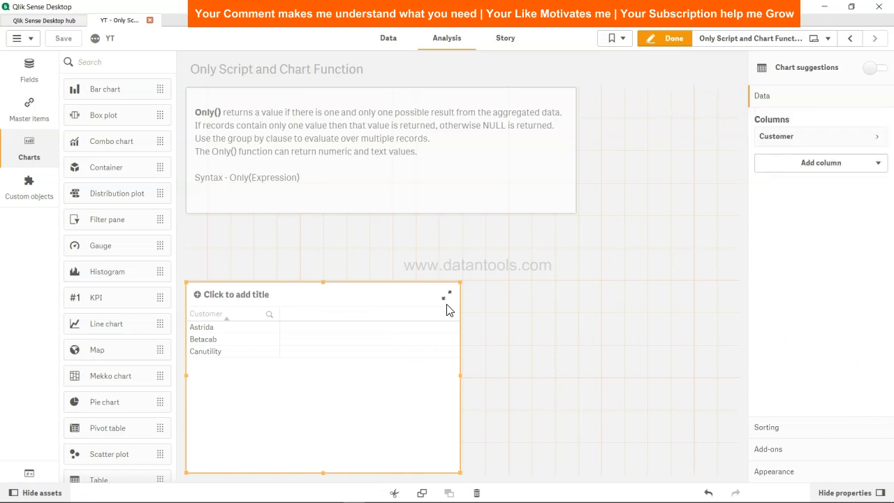
mouse_move(390, 324)
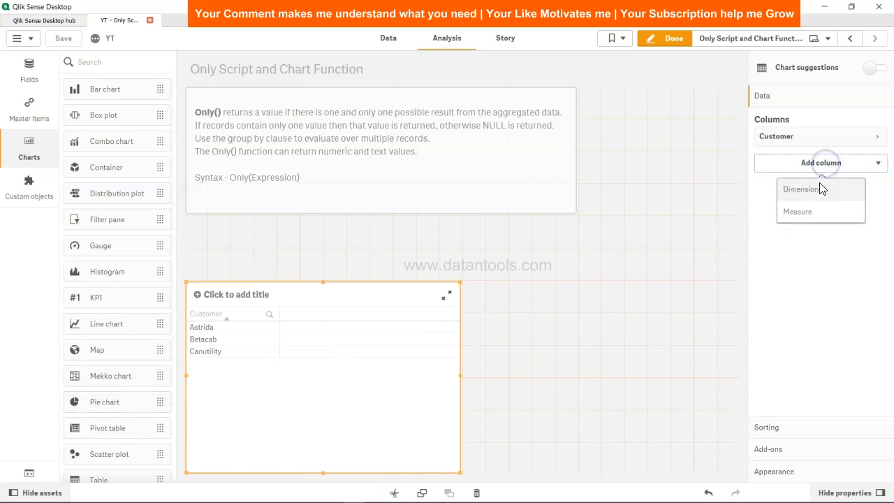
Add Product, UnitSales and OrderNumber as dimension columns after Customer
left_click(800, 188)
type("Prod")
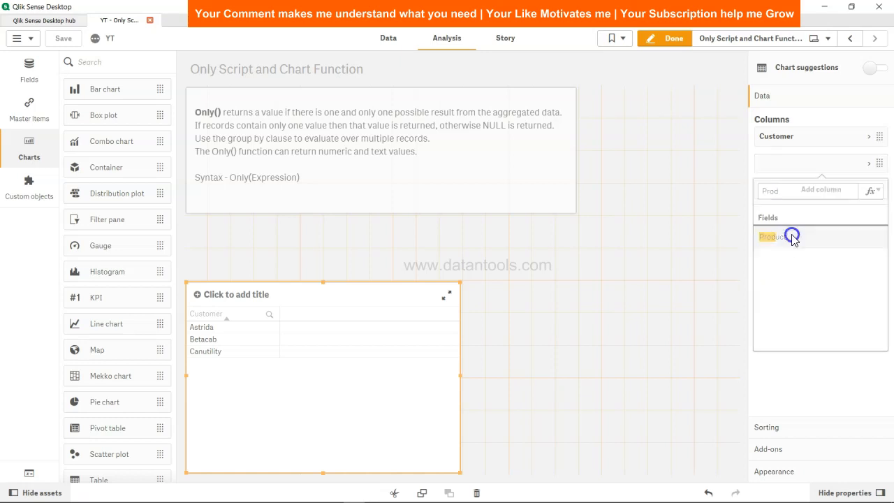
left_click(772, 236)
type("Unit")
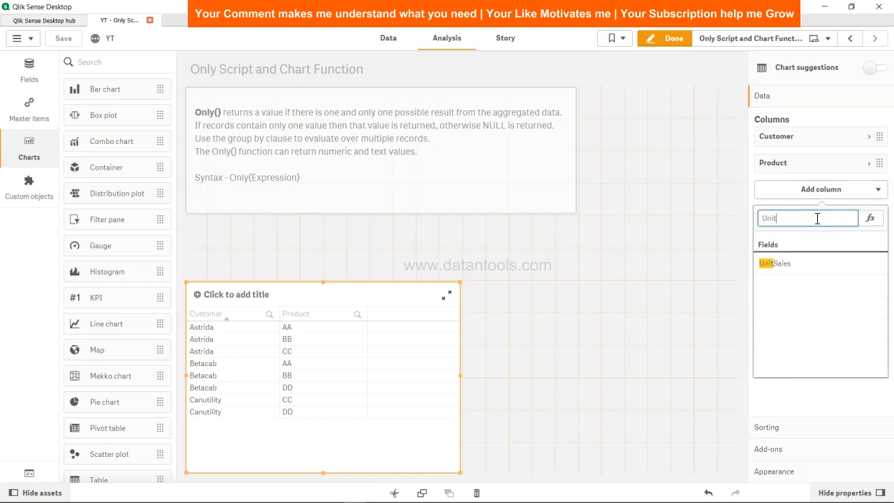
left_click(773, 262)
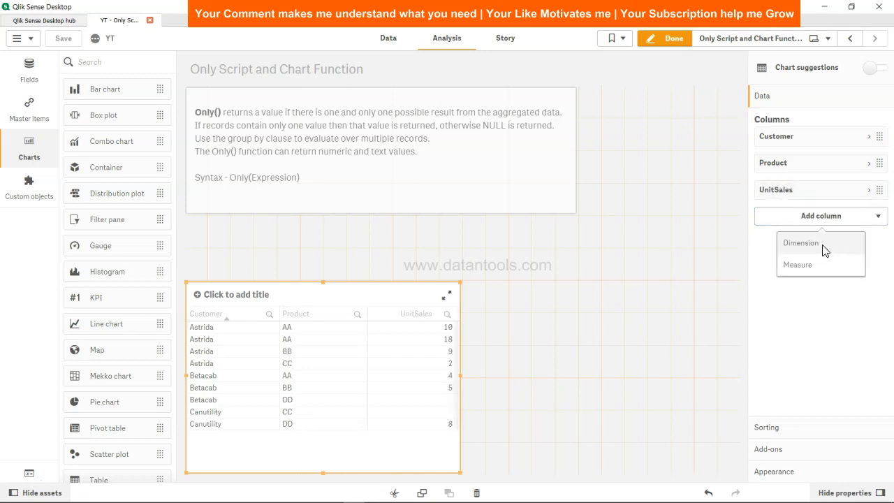
left_click(799, 242)
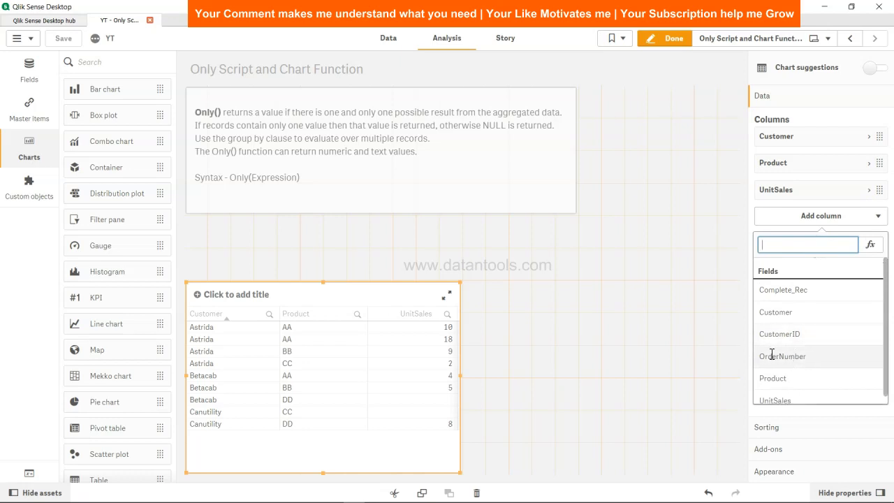
mouse_move(782, 356)
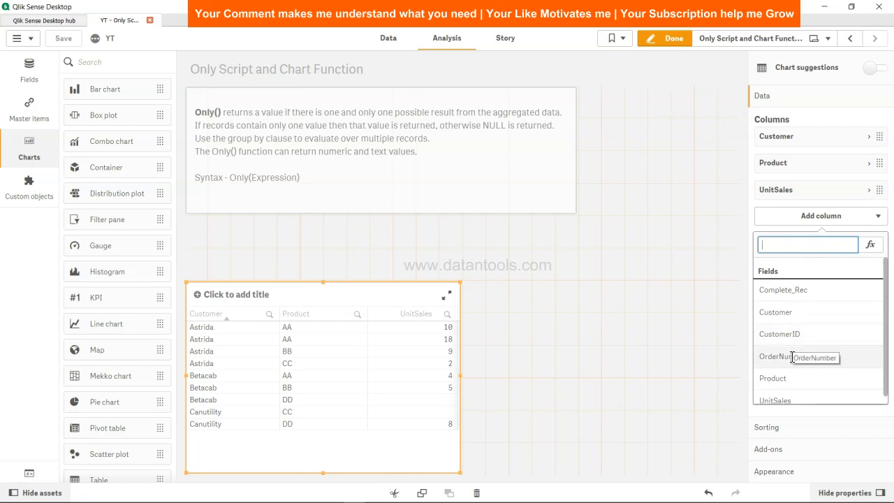
left_click(778, 356)
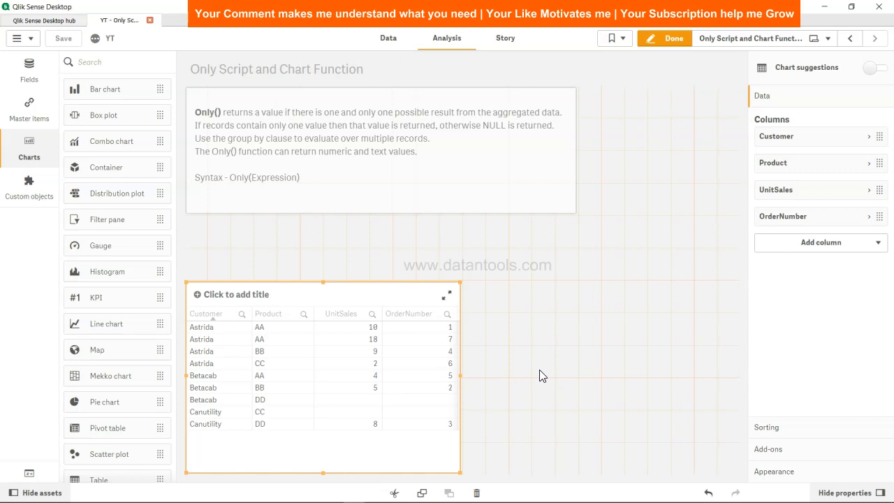
mouse_move(446, 419)
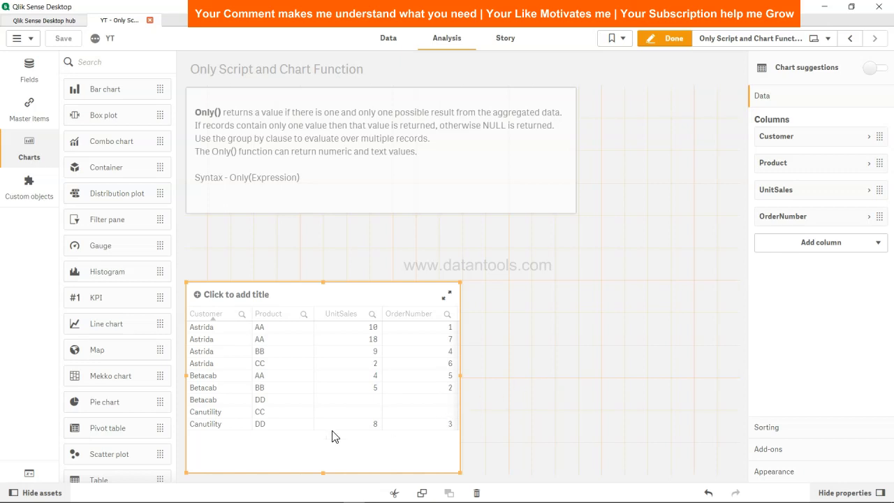
mouse_move(366, 377)
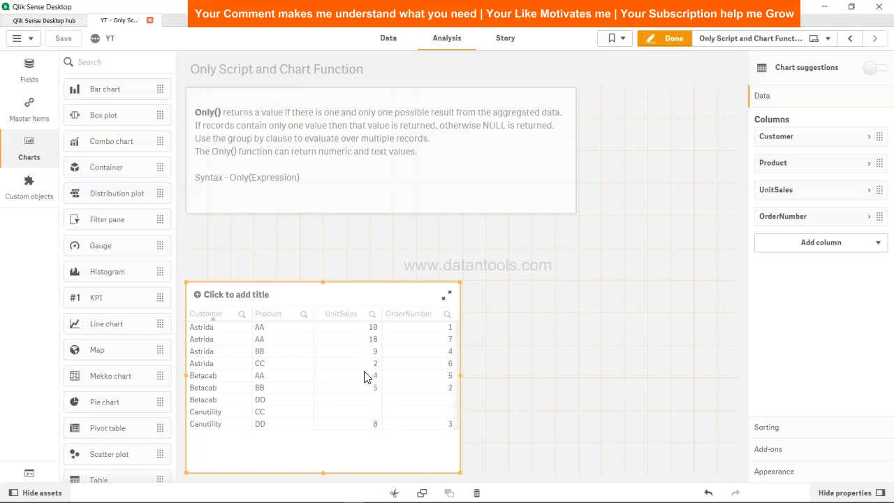
mouse_move(368, 402)
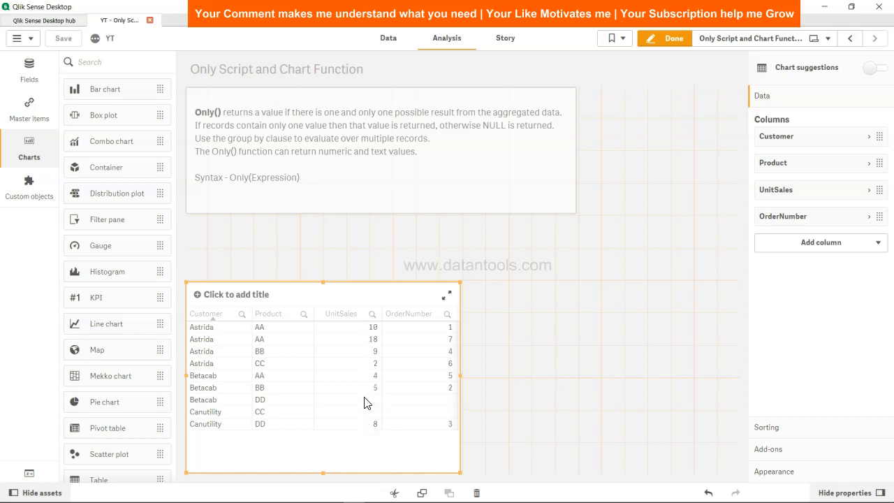
mouse_move(368, 368)
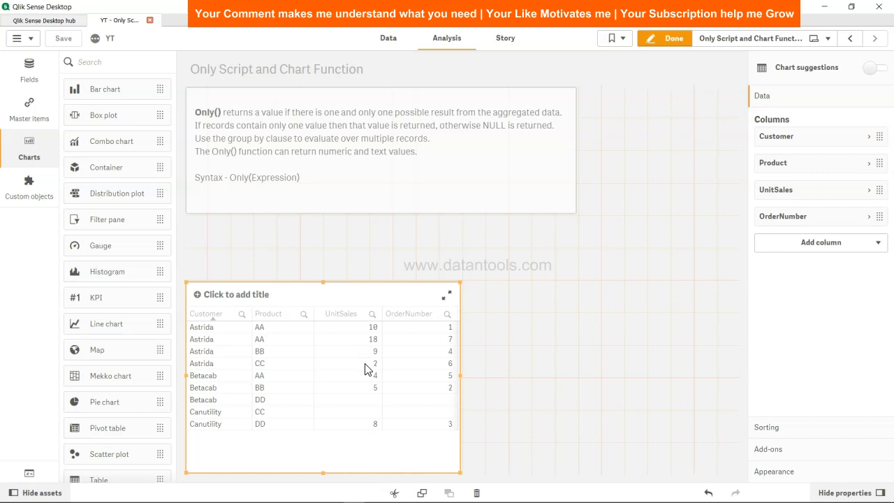
mouse_move(382, 375)
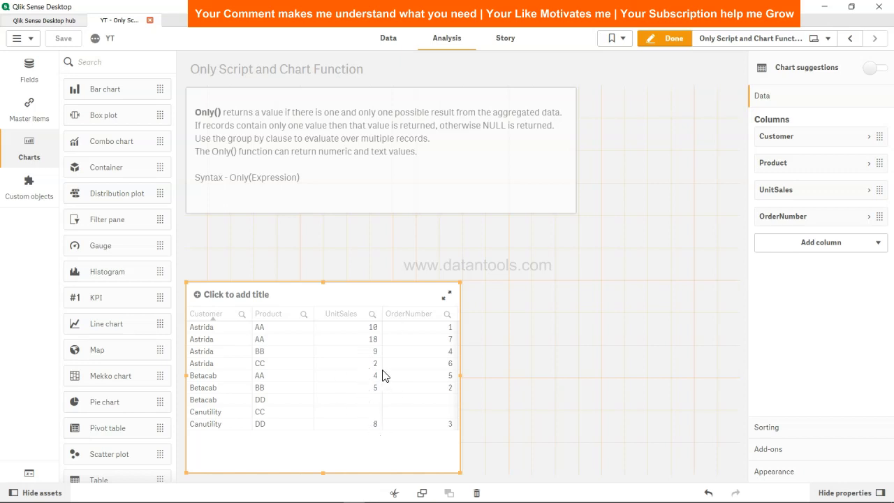
mouse_move(375, 406)
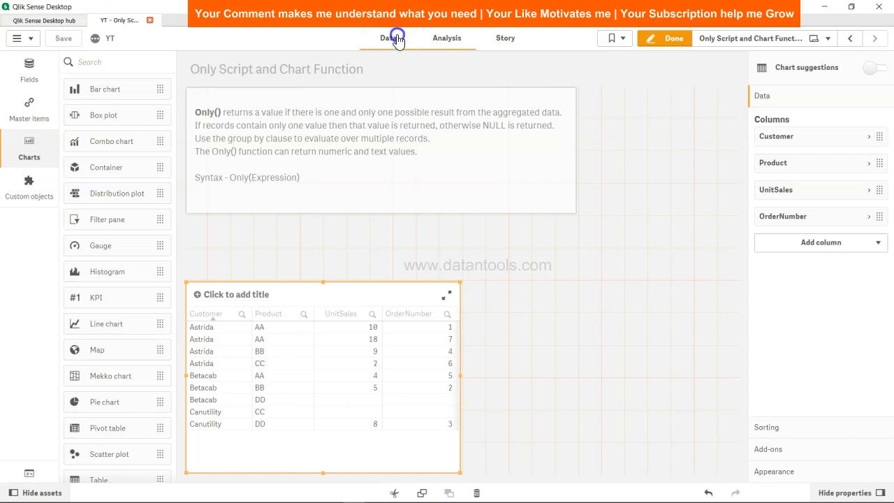
Reload the data, fetching 9 Temp and 3 Only lines, and close the report
left_click(388, 38)
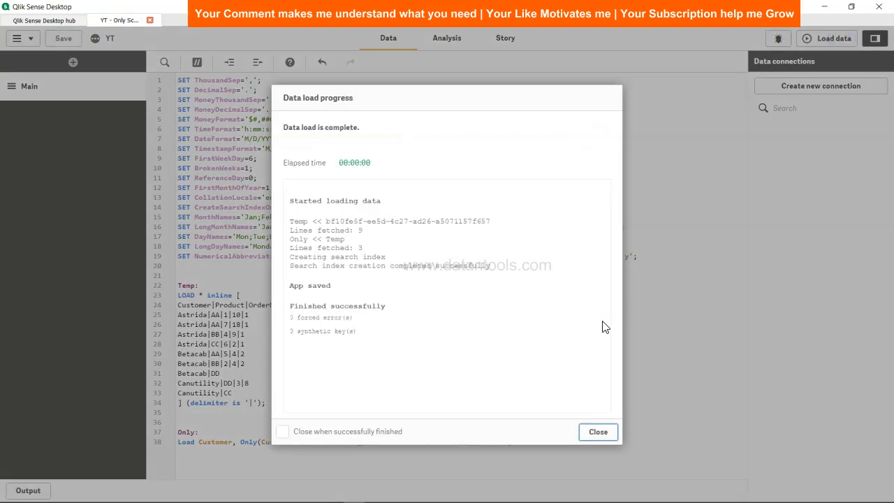
left_click(597, 432)
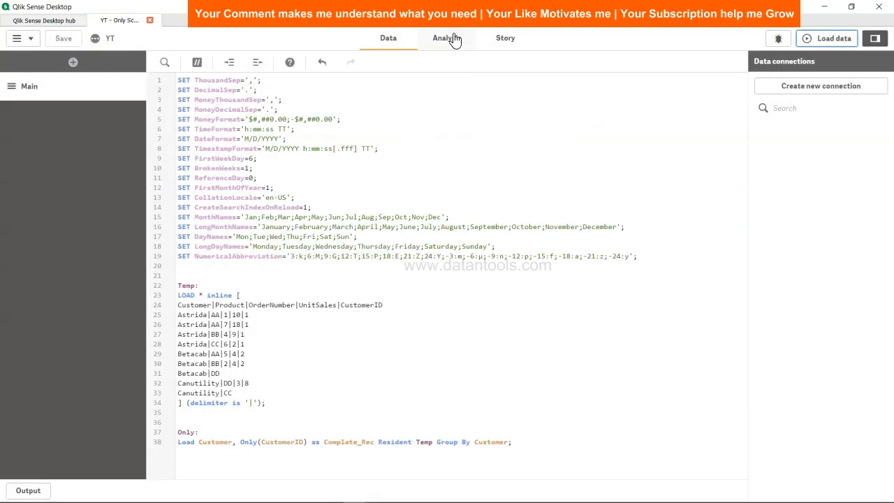
Place a Text & image object below the Only() description and start adding a measure
left_click(446, 38)
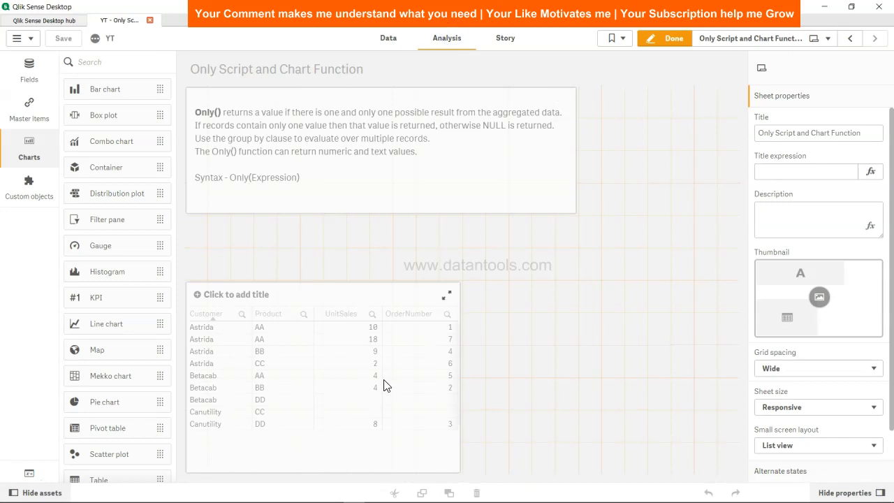
mouse_move(694, 405)
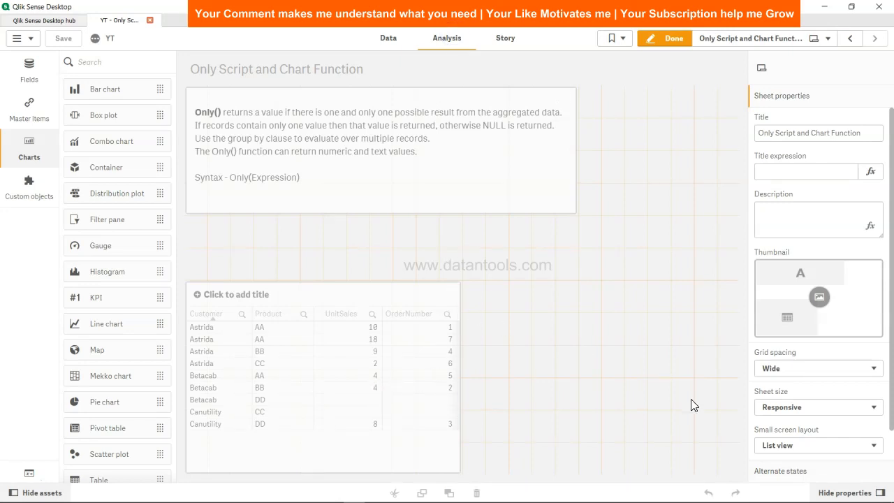
mouse_move(129, 272)
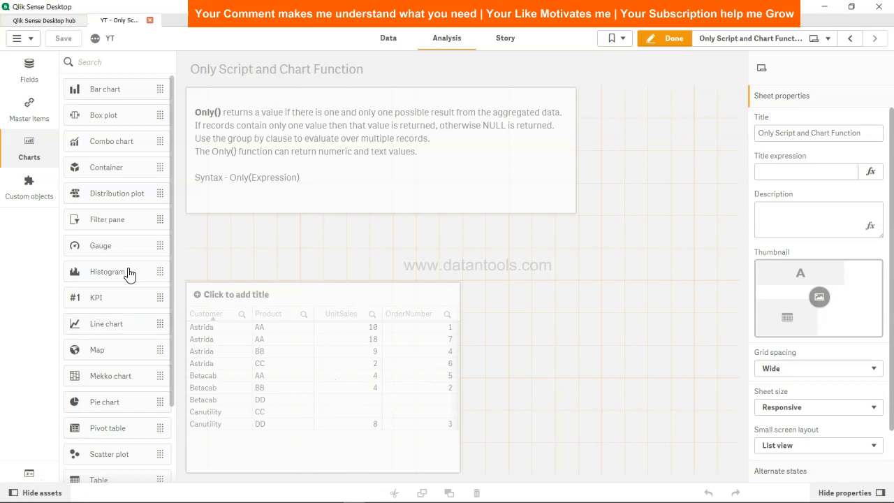
scroll("down", 3)
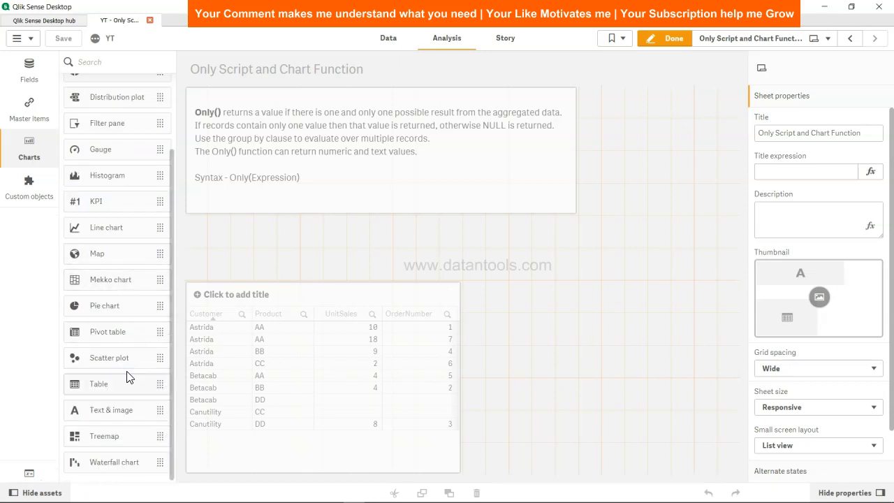
left_click_drag(110, 410, 602, 326)
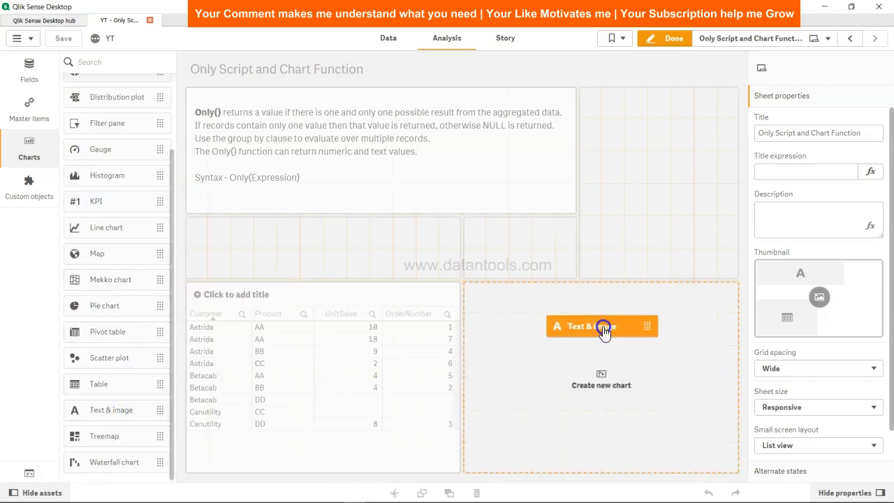
left_click(601, 326)
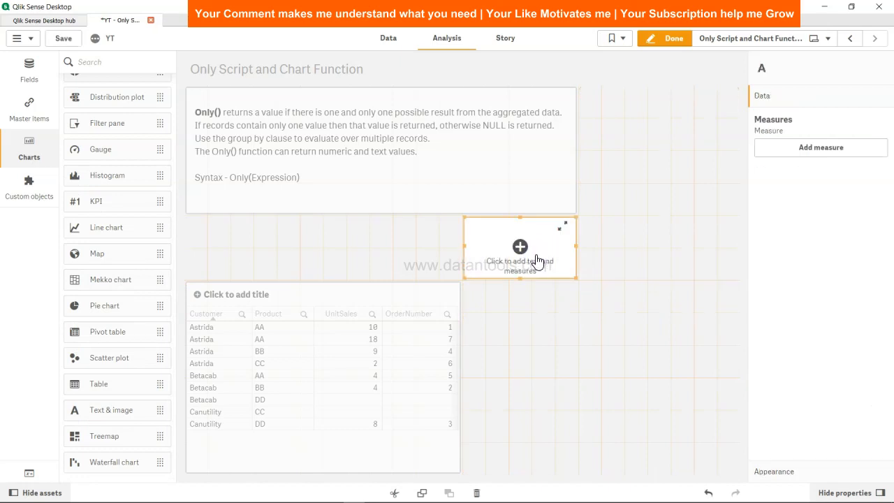
left_click(820, 147)
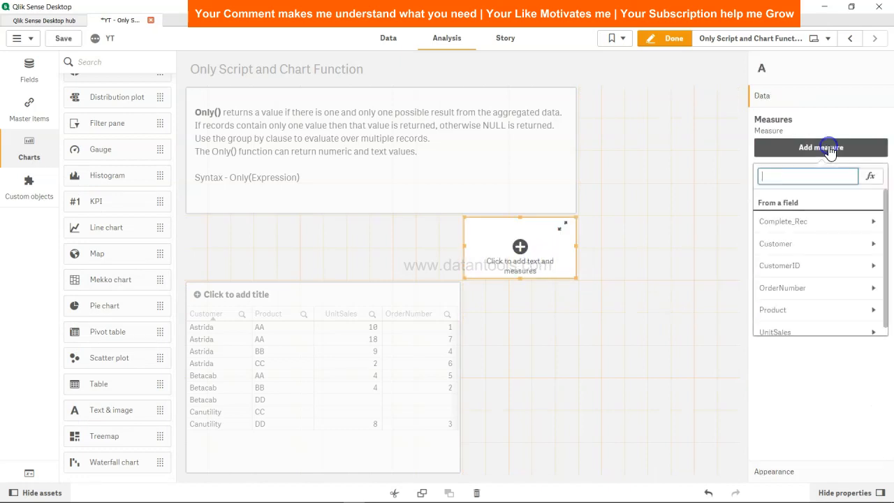
Enter only({<UnitSales = {4}>}Product) in the measure's expression editor
left_click(870, 176)
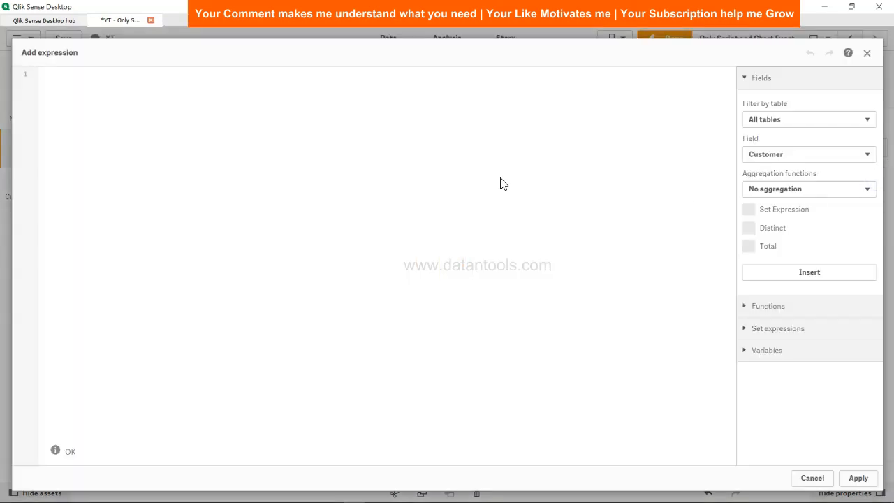
type("only")
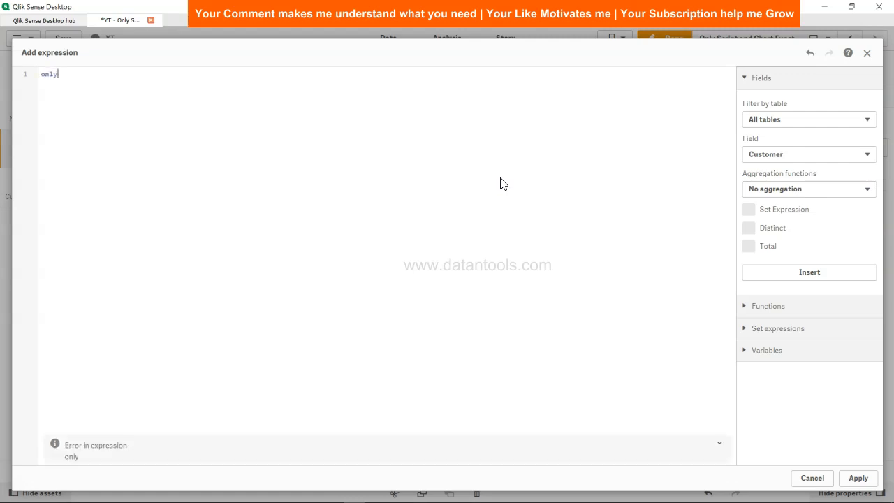
type("()")
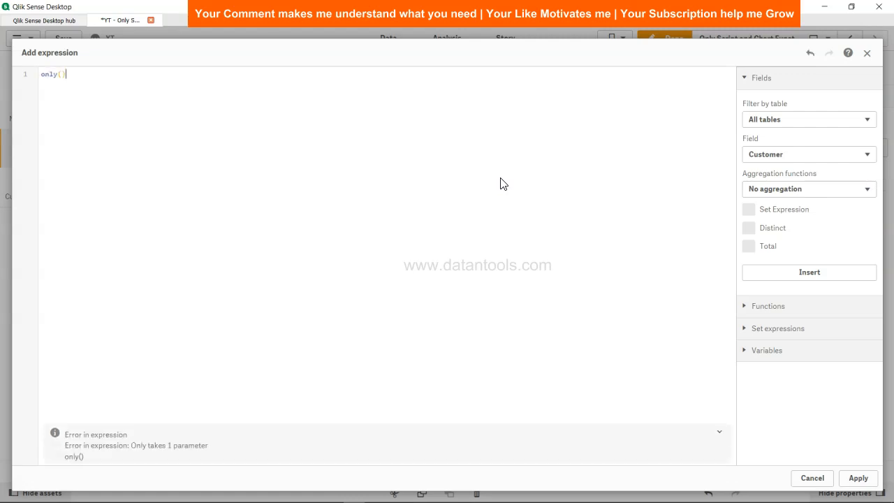
type("Produc")
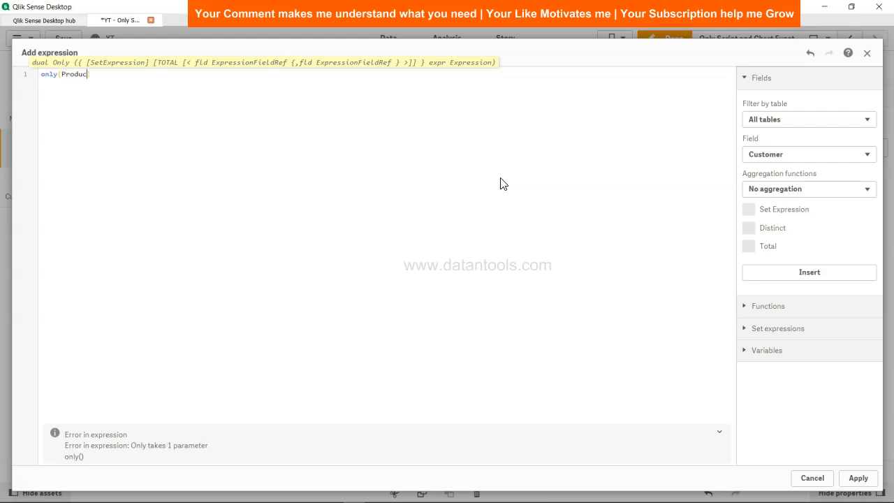
type(")")
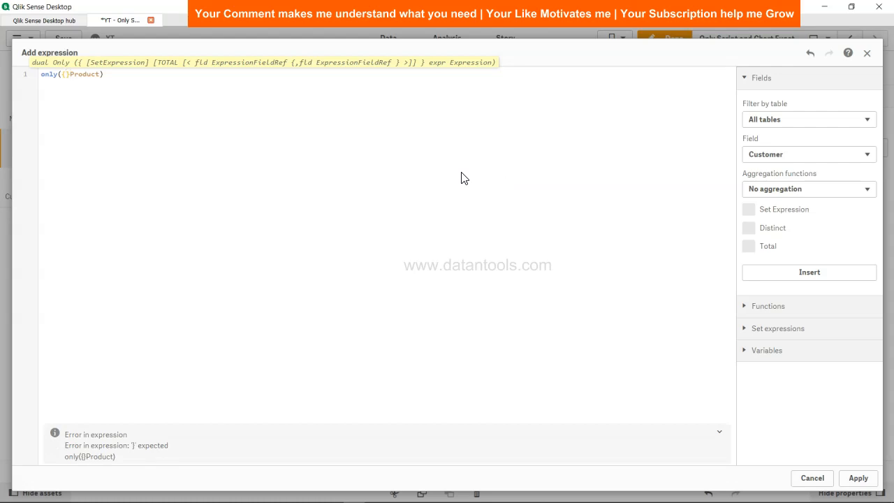
type("UnitSales")
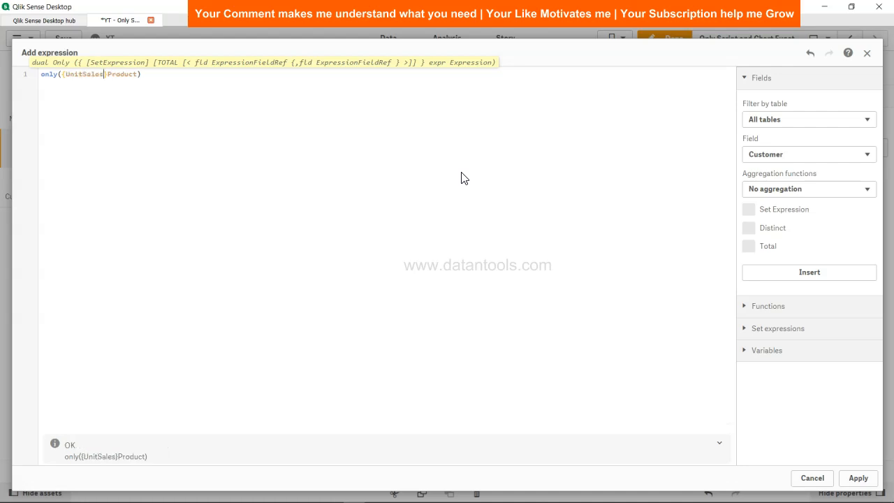
type("= {")
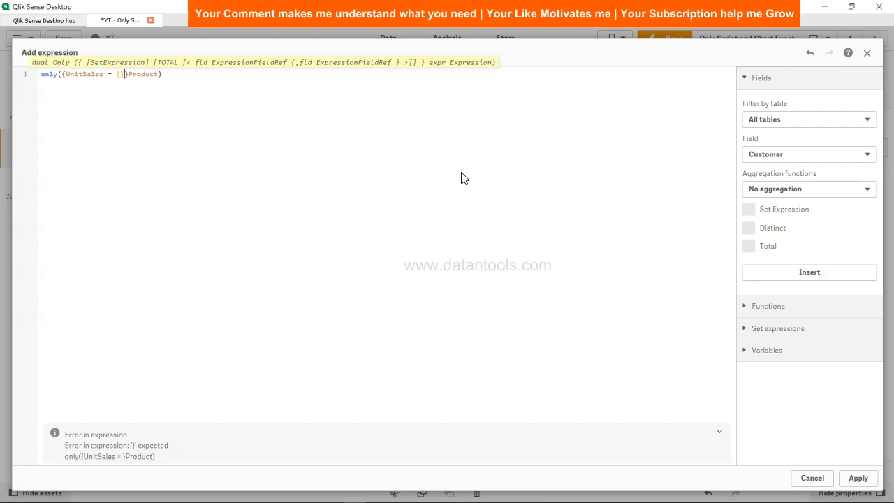
type("}")
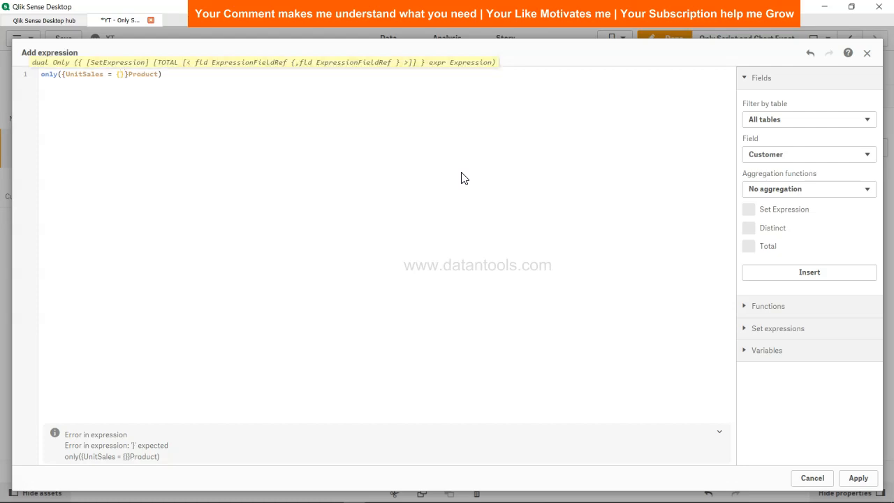
type("4")
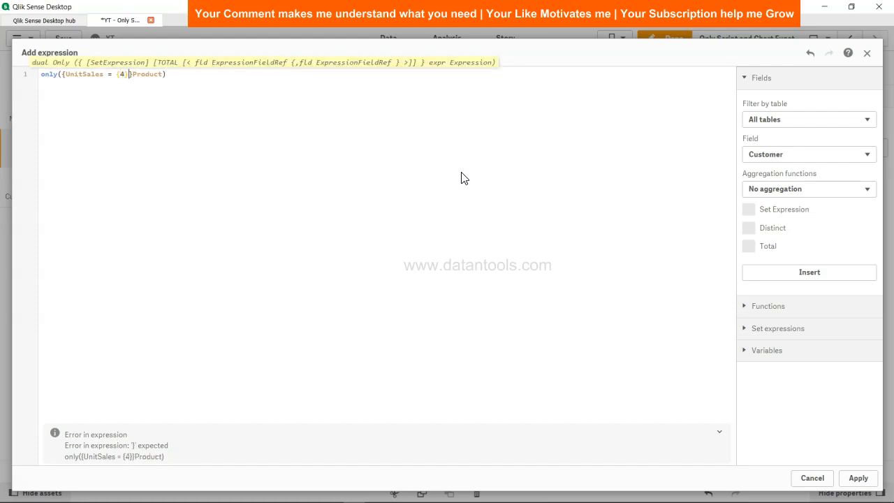
type(">")
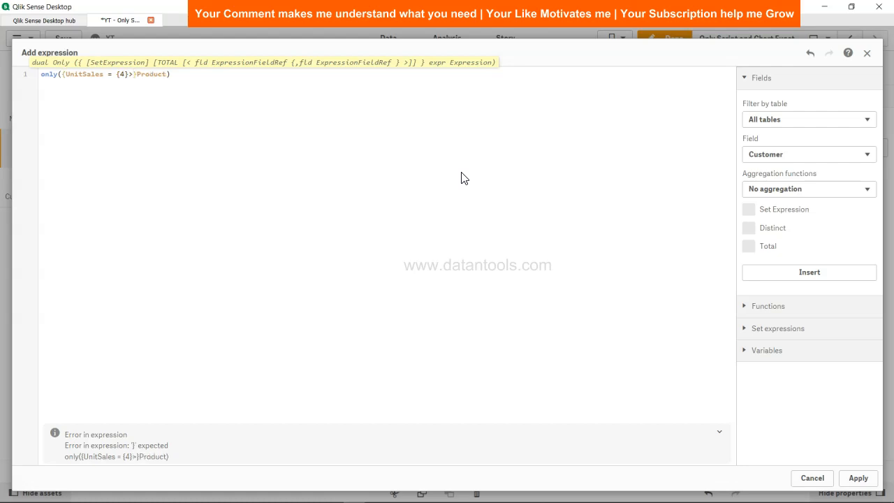
mouse_move(202, 138)
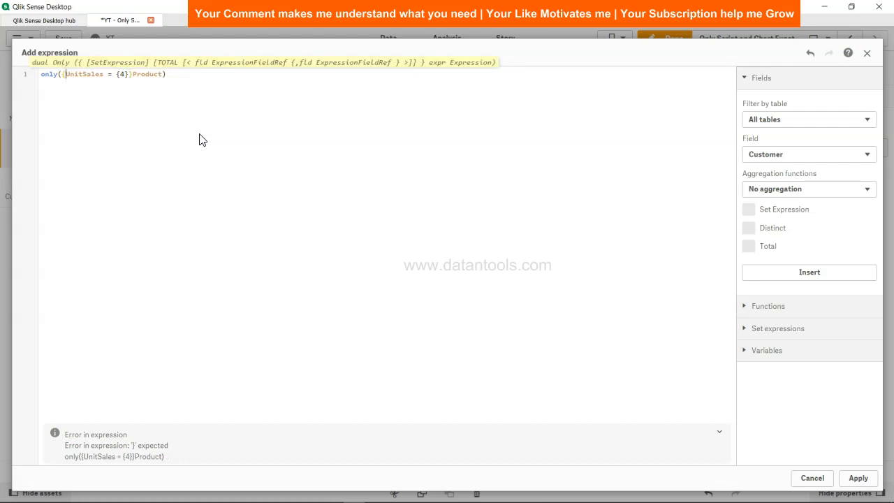
type("{<")
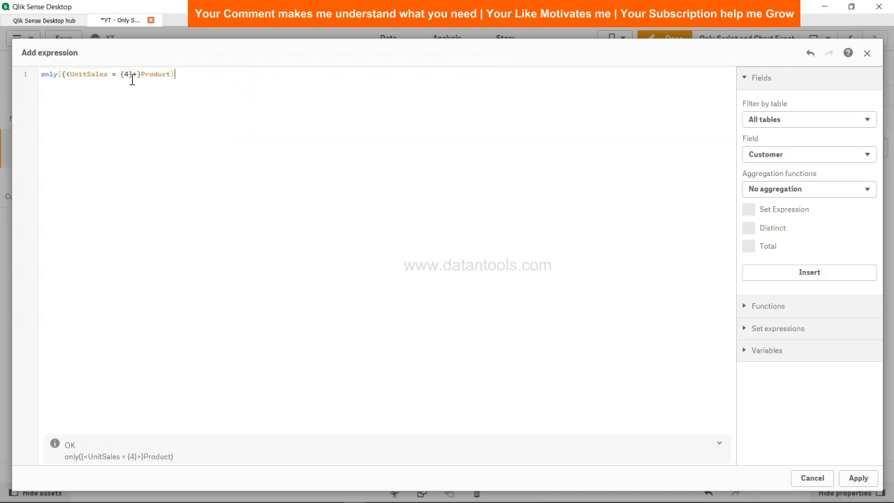
left_click(113, 74)
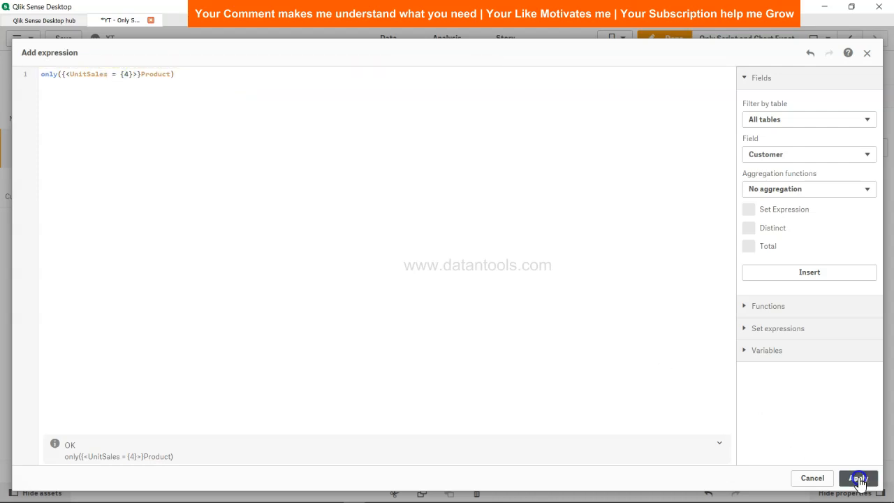
Apply the expression only({<UnitSales = {9}>}Product) so the text object shows BB
left_click(857, 477)
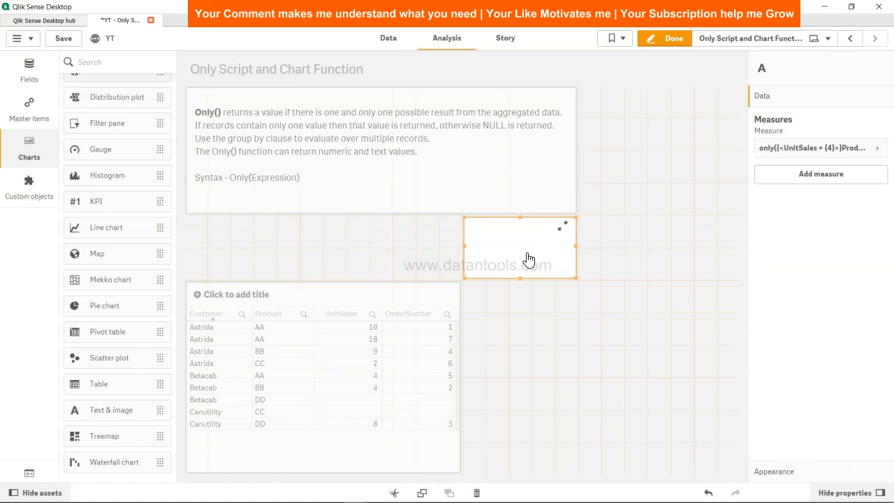
mouse_move(445, 360)
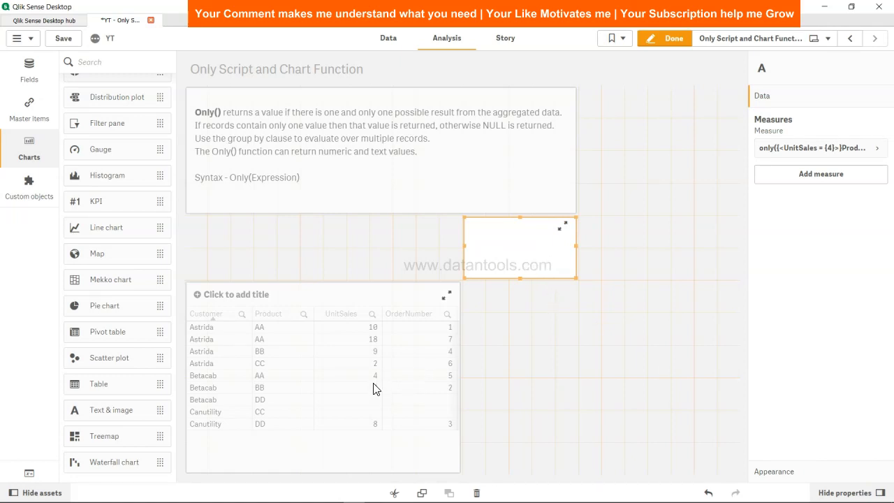
mouse_move(362, 338)
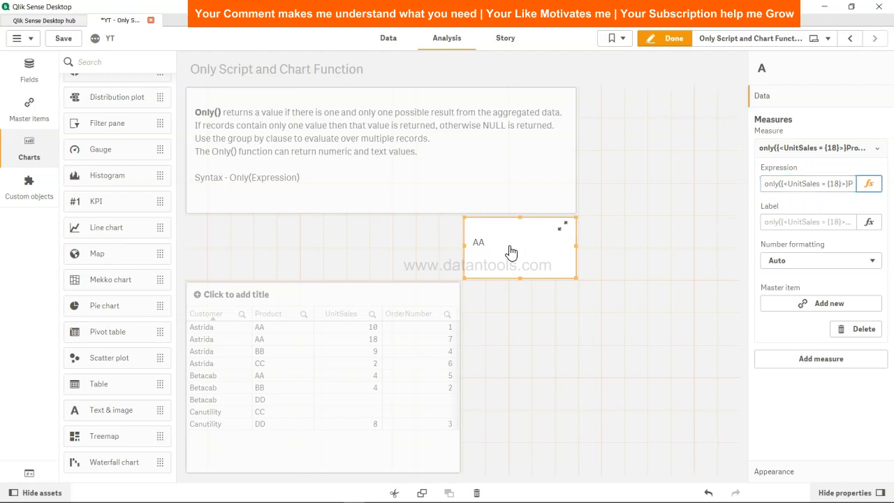
left_click(310, 355)
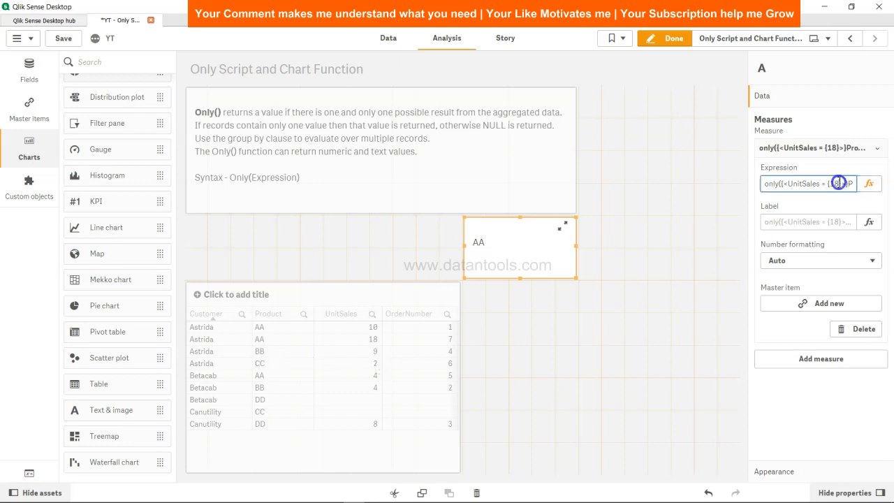
type("9")
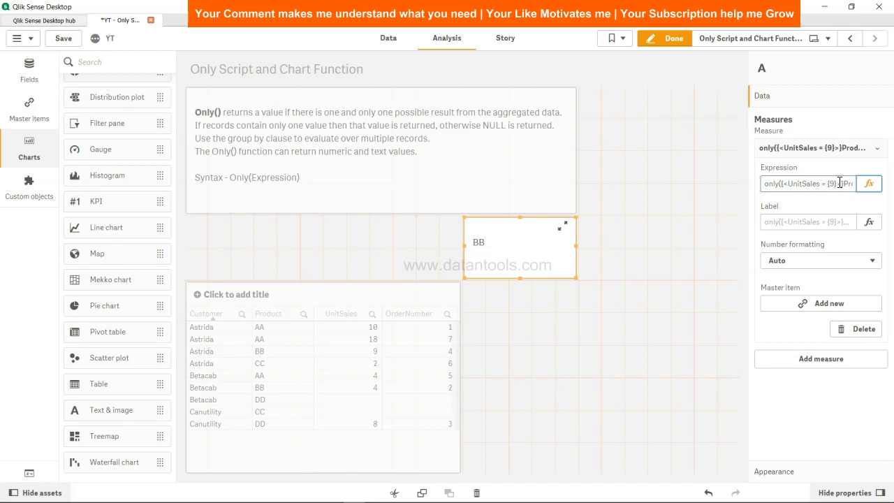